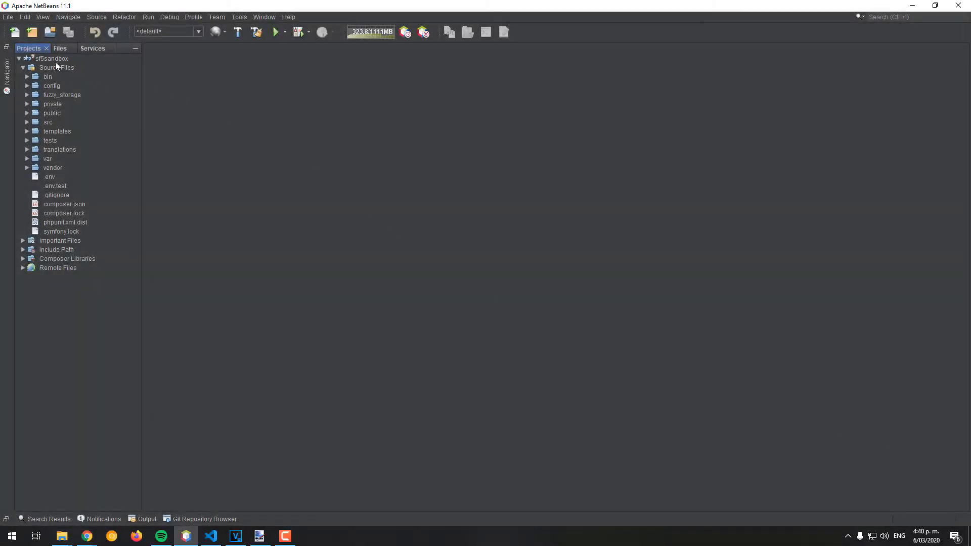
- Open services.yaml from the sf5sandbox config folder, then close it
click(52, 58)
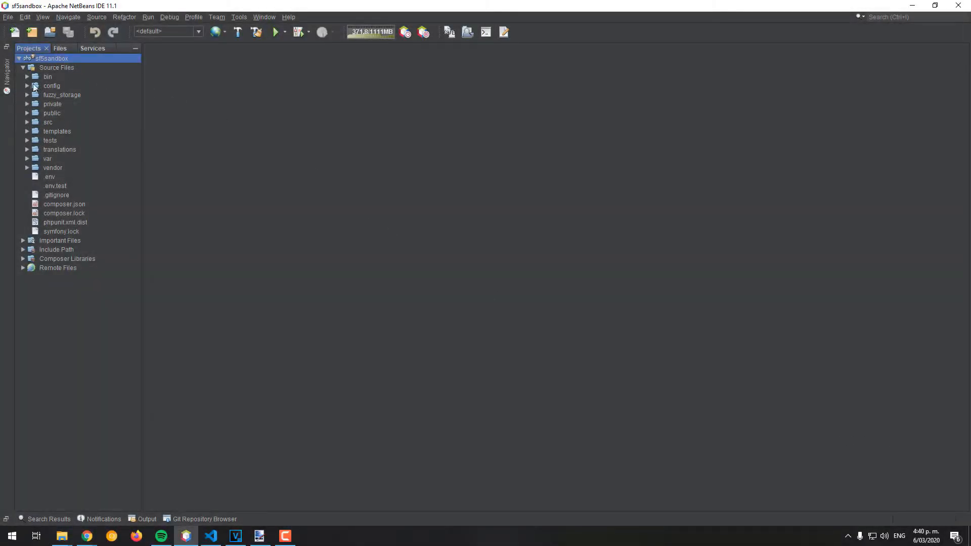
click(26, 85)
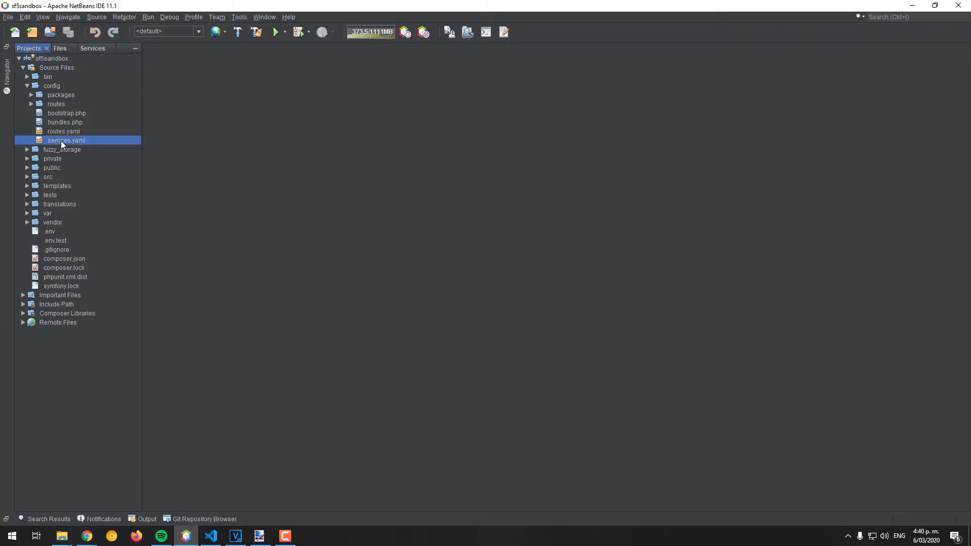
double_click(66, 140)
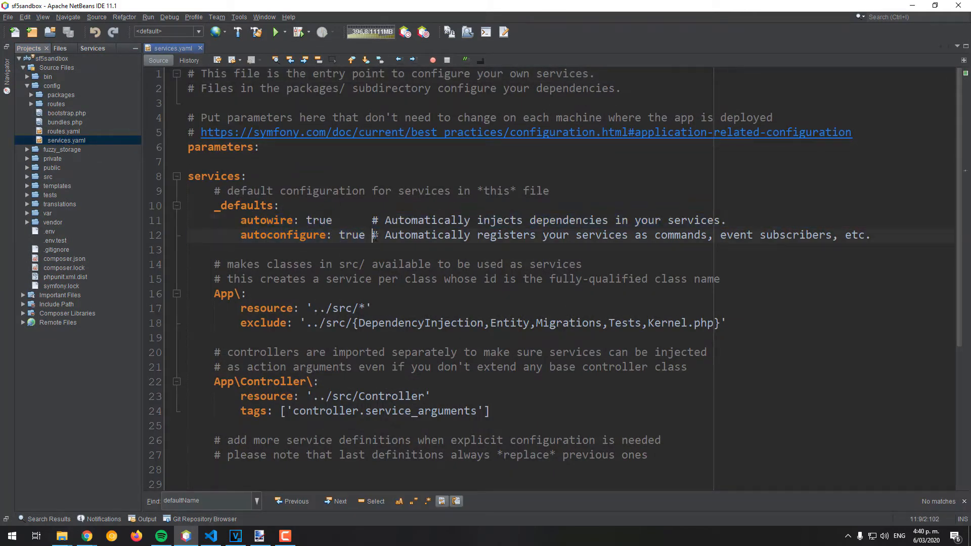
click(201, 47)
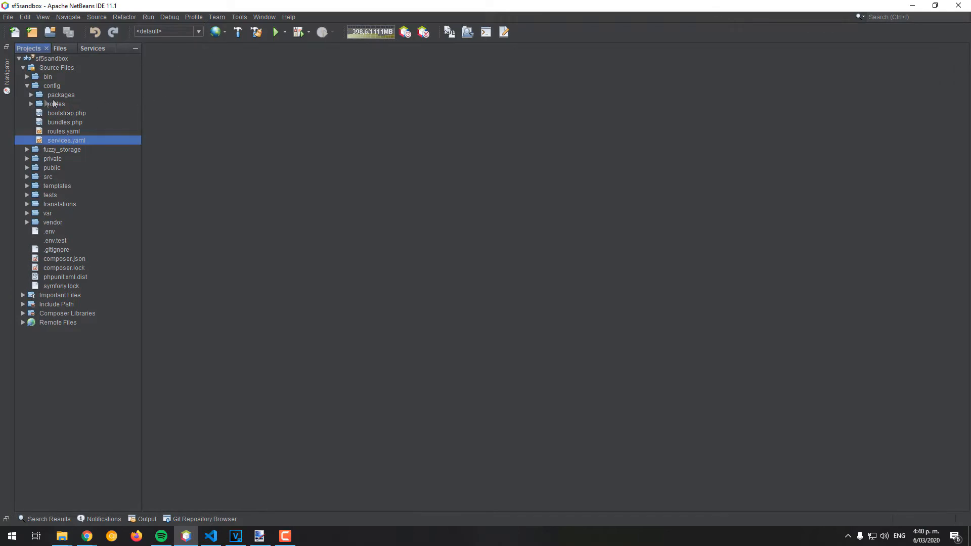
- Create the ExampleCommand PHP class in src/Command
click(27, 85)
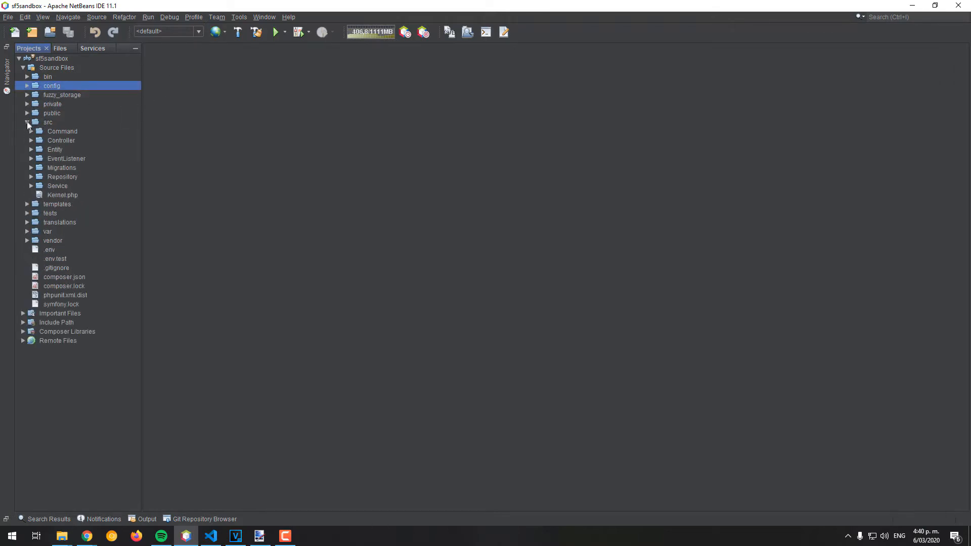
right_click(62, 131)
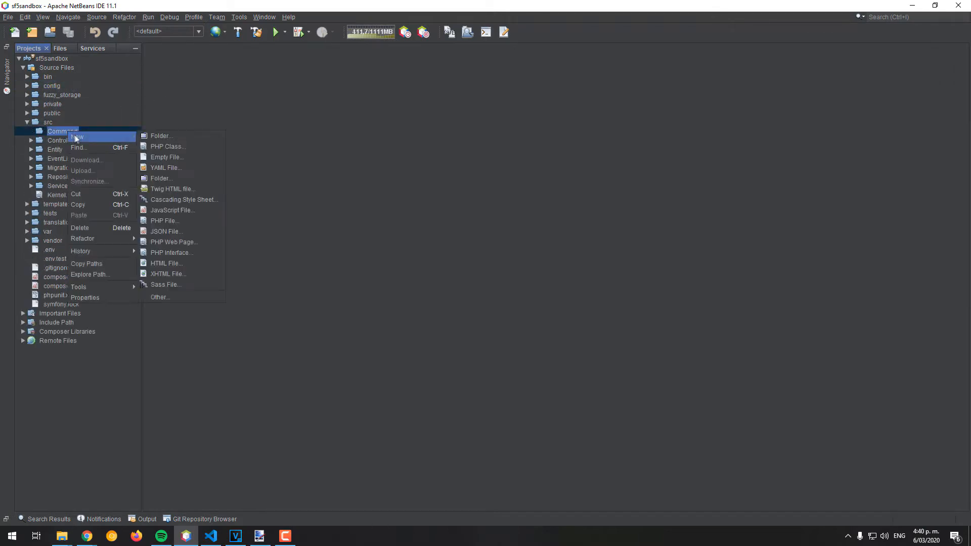
click(167, 146)
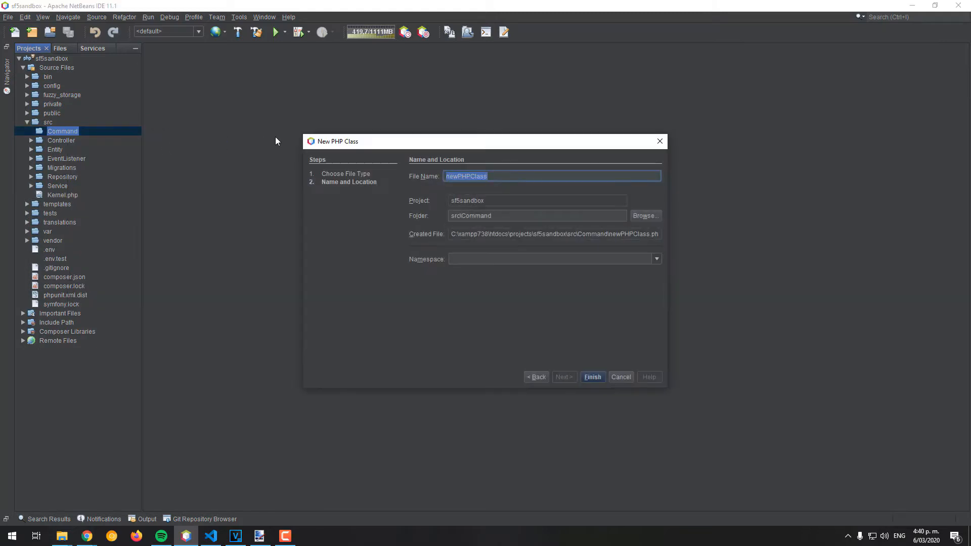
text(ExampleC)
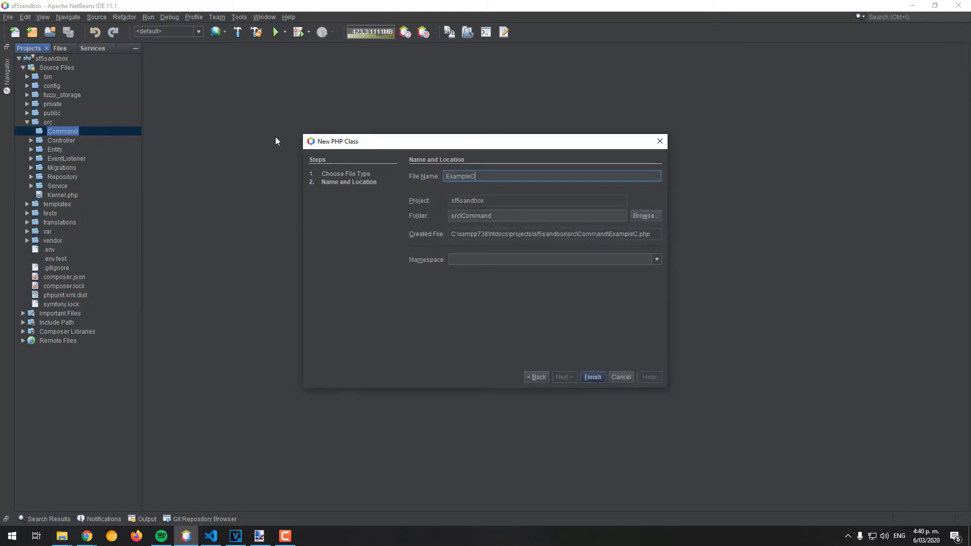
click(591, 376)
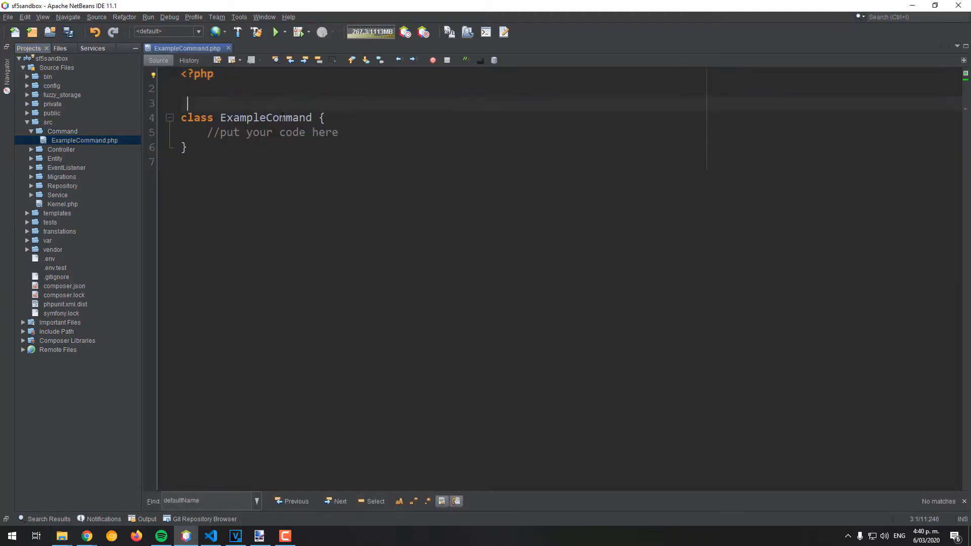
- Add namespace App\Command, Command, InputInterface, OutputInterface and Twig\Environment imports, and extend Command
text(namespace App\Command;)
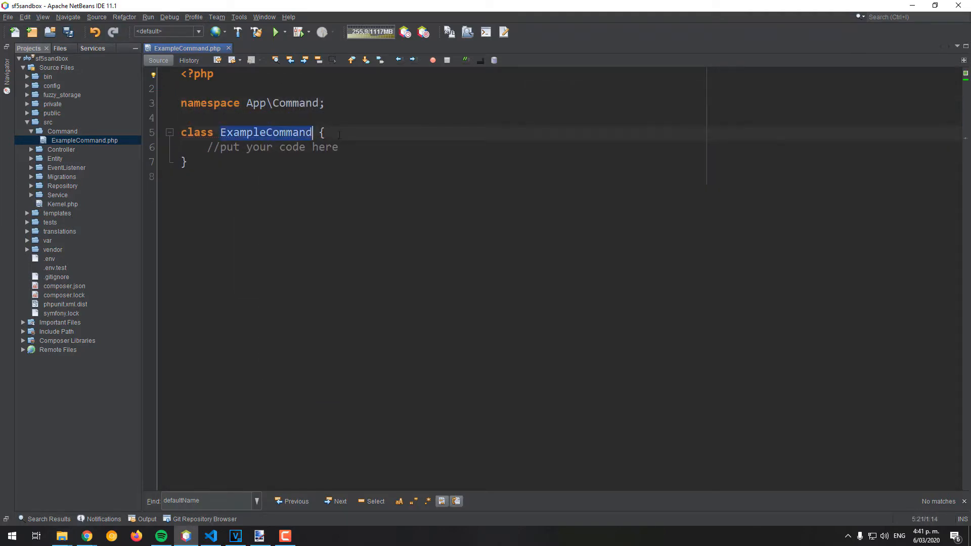
text(use Command)
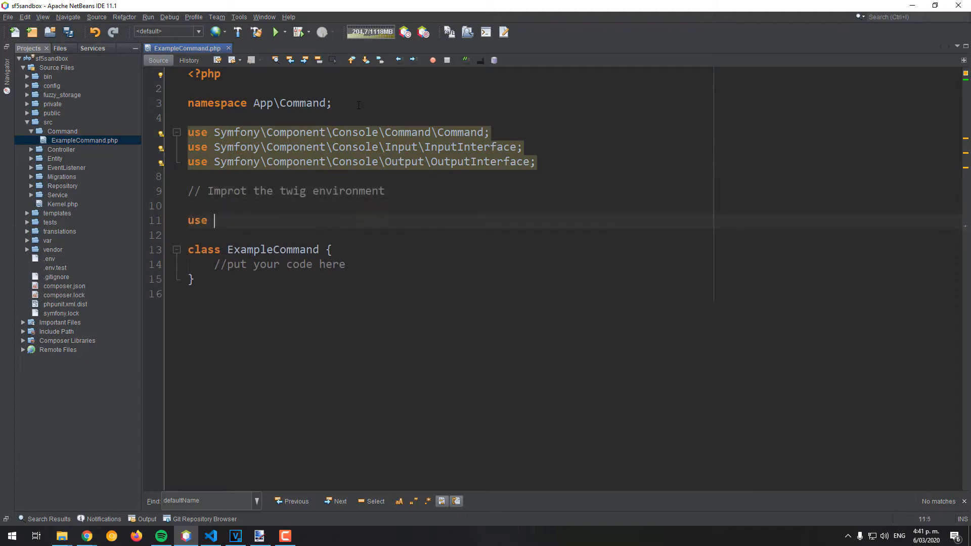
text(Twig\Environment;)
click(449, 249)
text(extends Command )
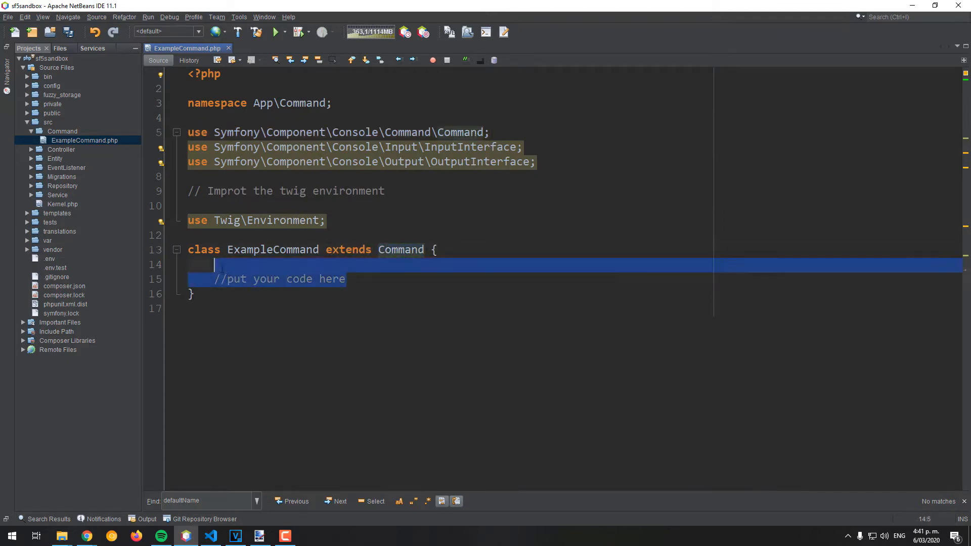
- Define $defaultName 'app:testing-twig', a commented private $twig, and an Environment-injecting constructor
text(protected static $de)
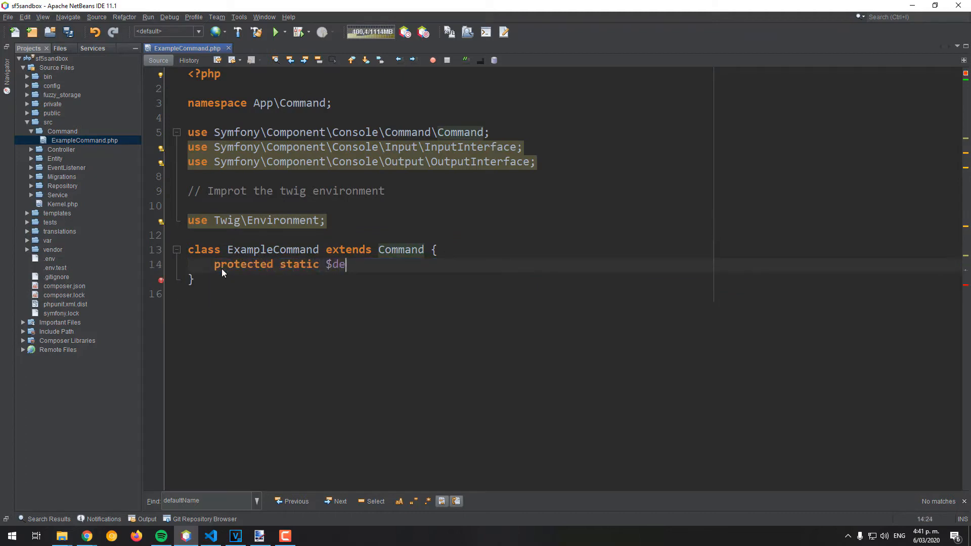
text(faultName = '')
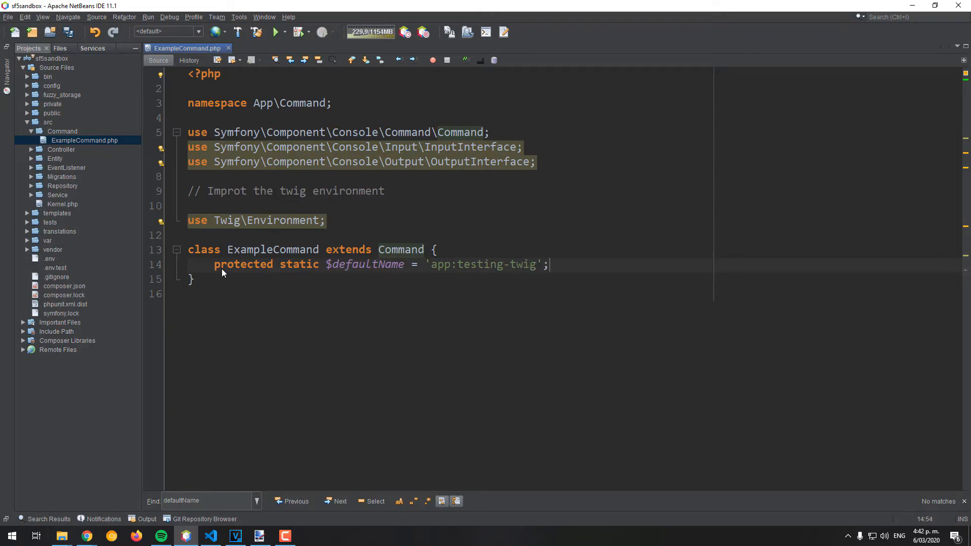
text(/)
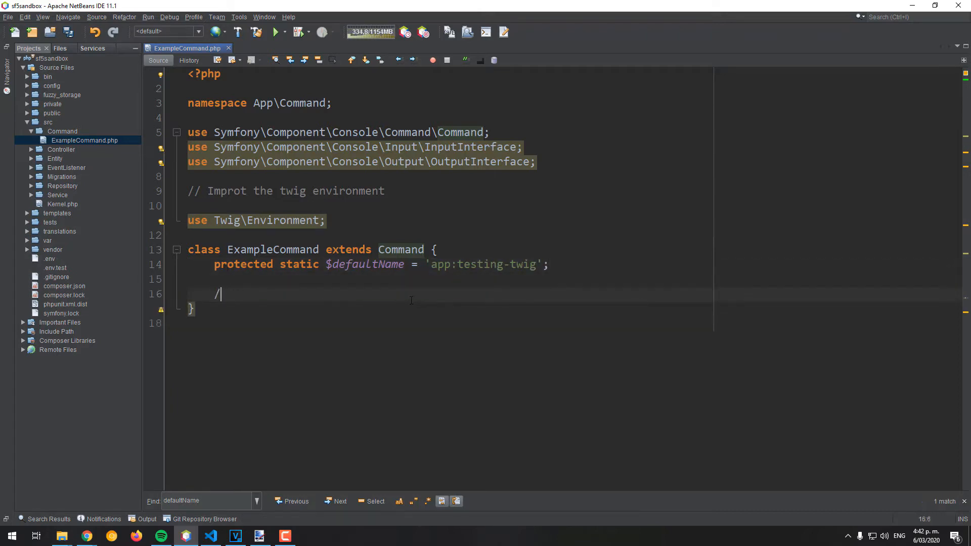
text(/ create a private variable that will s)
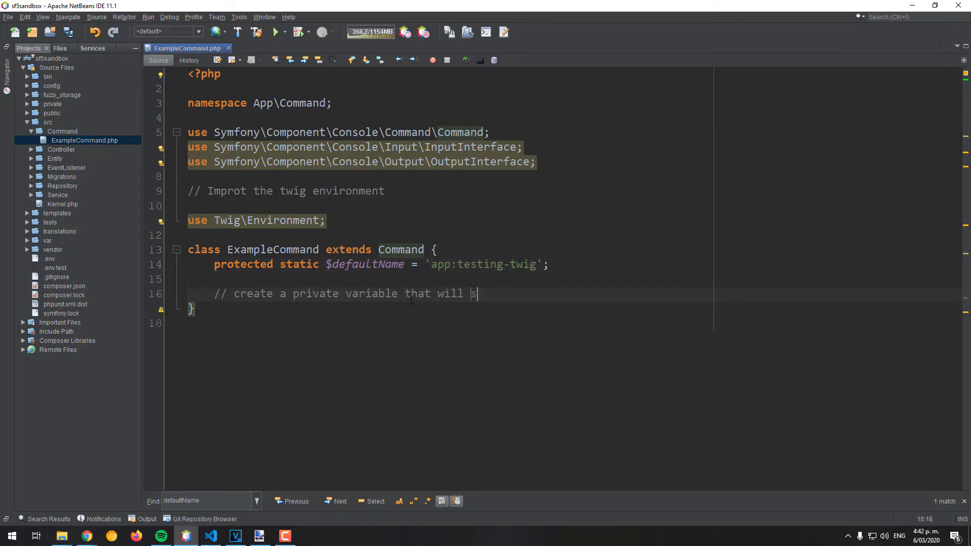
text(store the twig engine)
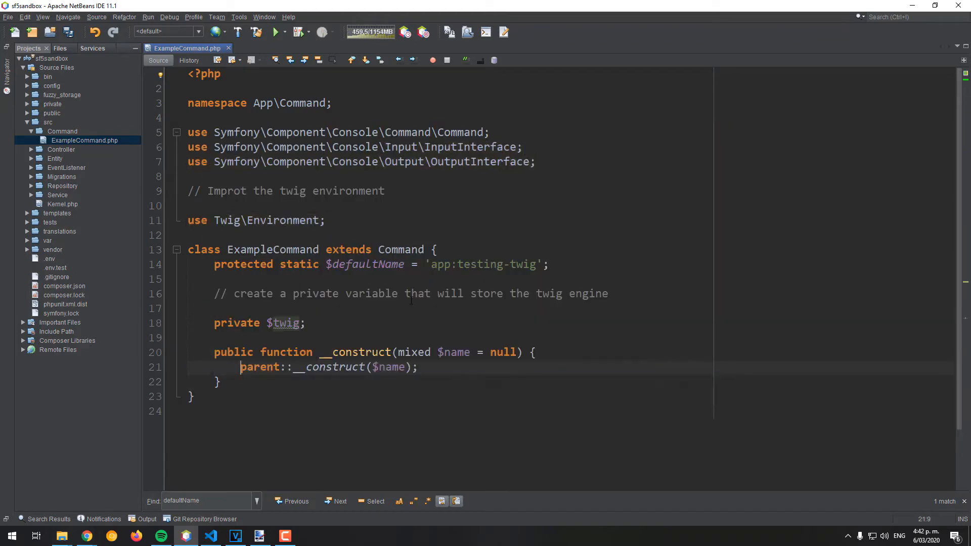
text(Environment)
text($this->twig = $twig;)
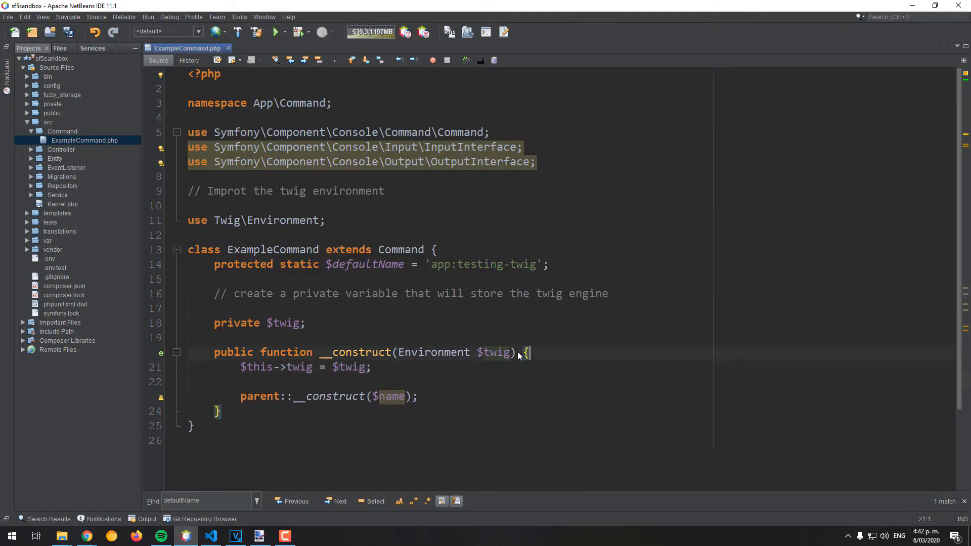
- Add an empty configure() method and execute(InputInterface $input, OutputInterface $output)
text(pro)
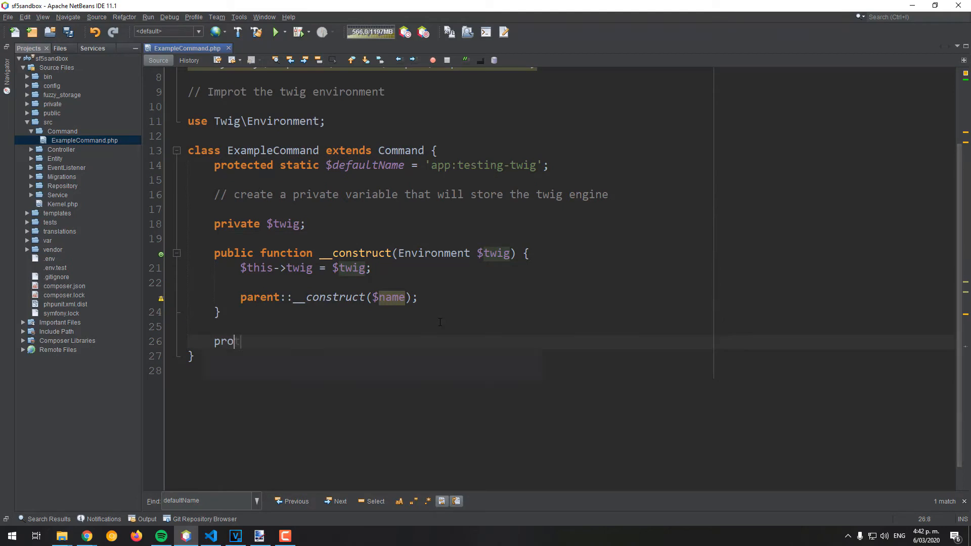
text(tected functi)
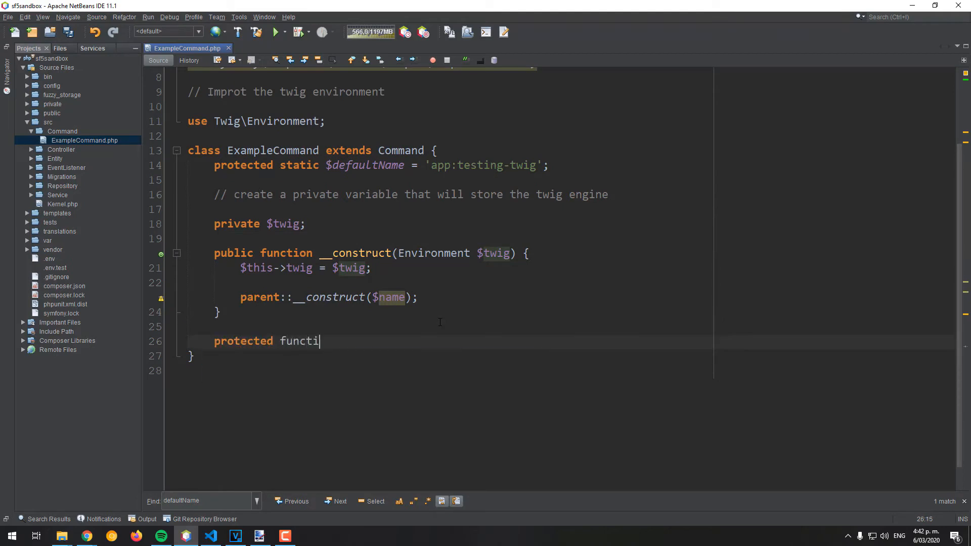
text(on configure()
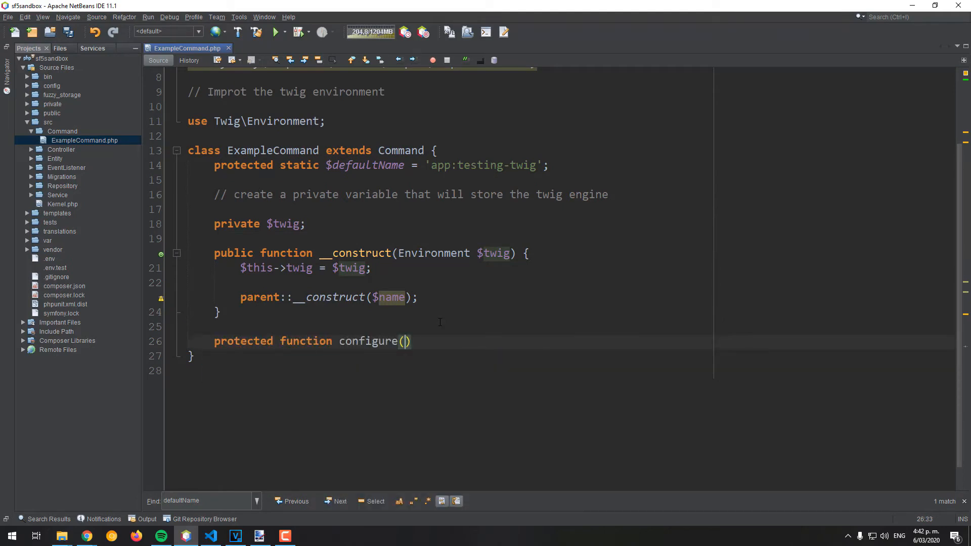
text({)
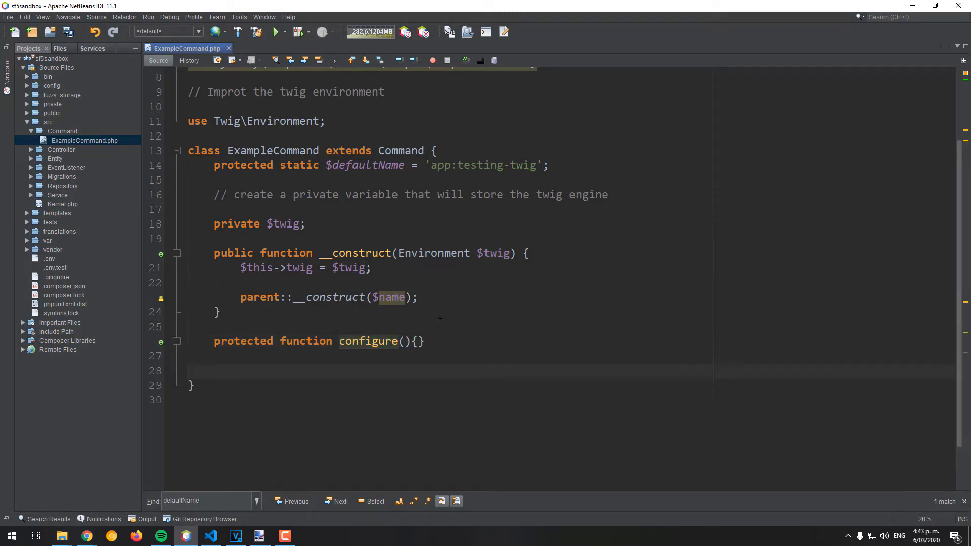
text(protect)
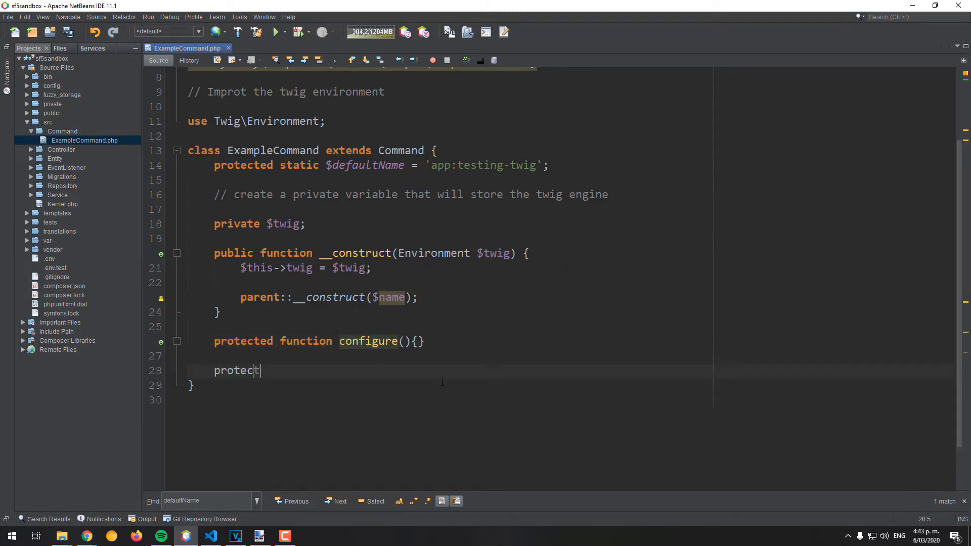
text(ed function exe)
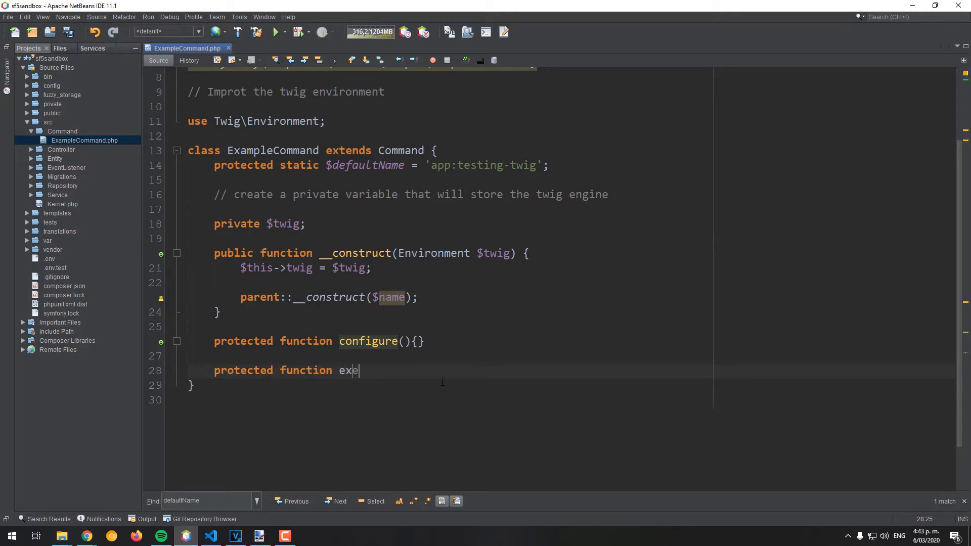
text(cute())
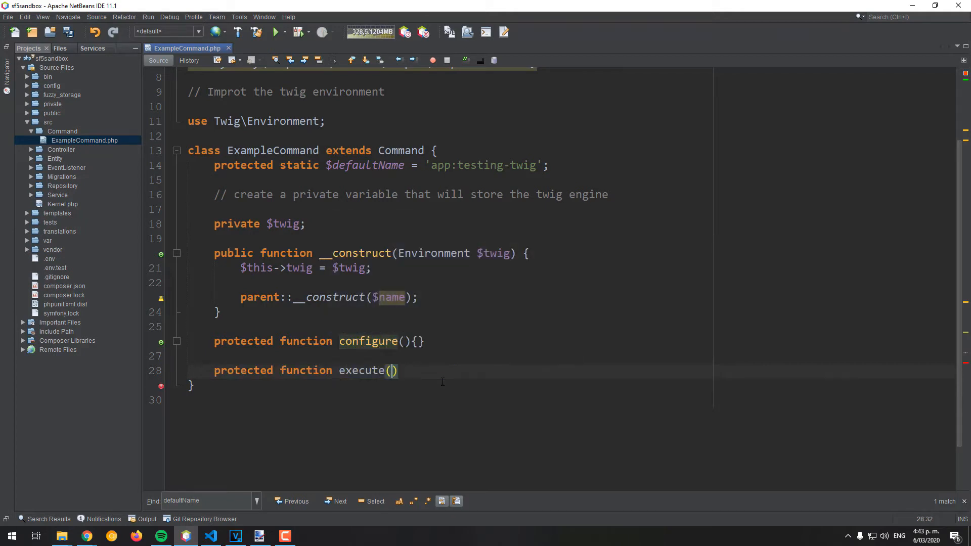
text(InputInterface $int)
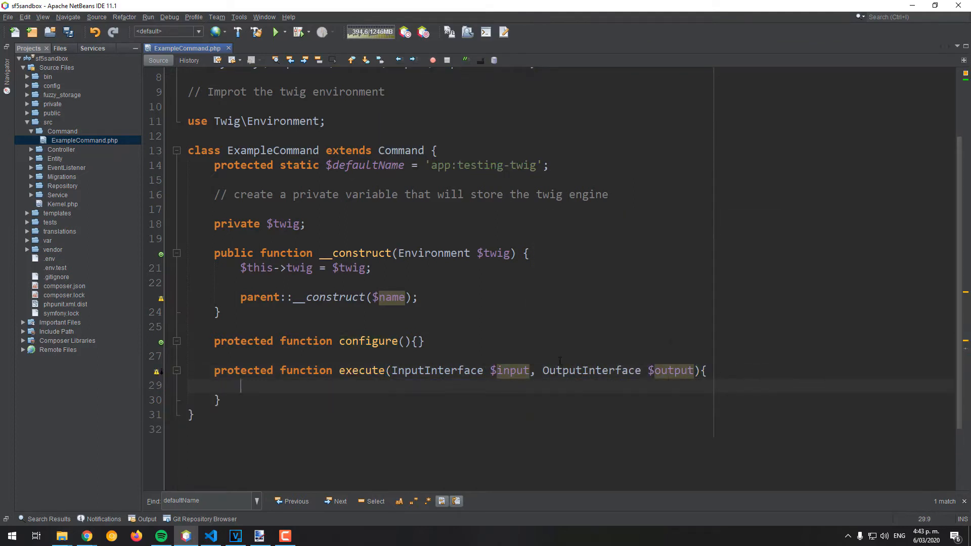
- Comment and assign $html = $this->twig->render("pages/index.html.twig", ['username' => "Carlos"])
text(// render some template inside the project/templates directory)
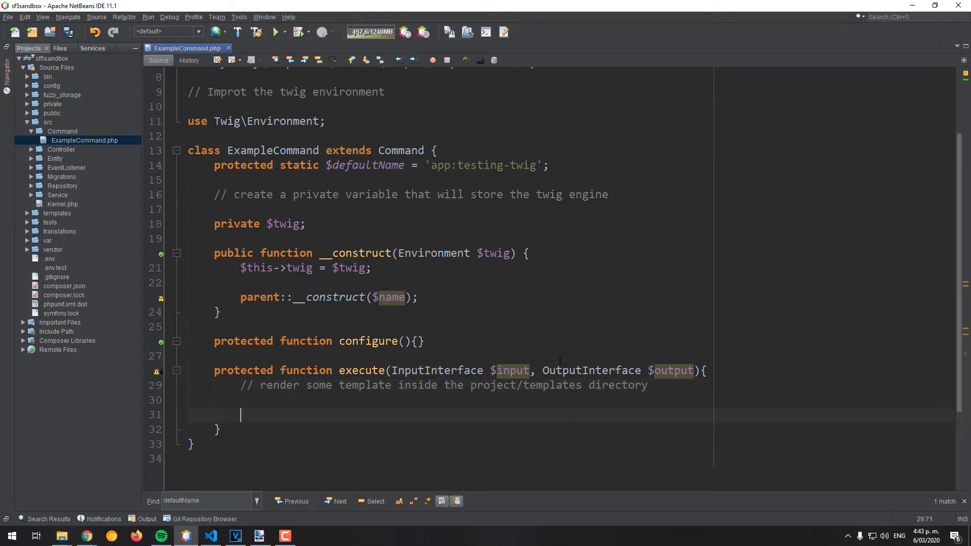
text($html = $)
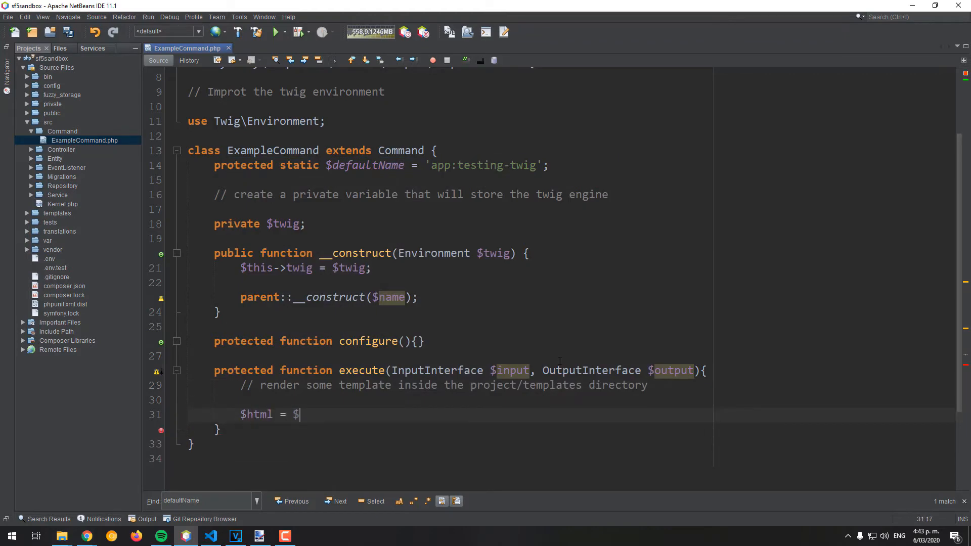
text(this->twig->)
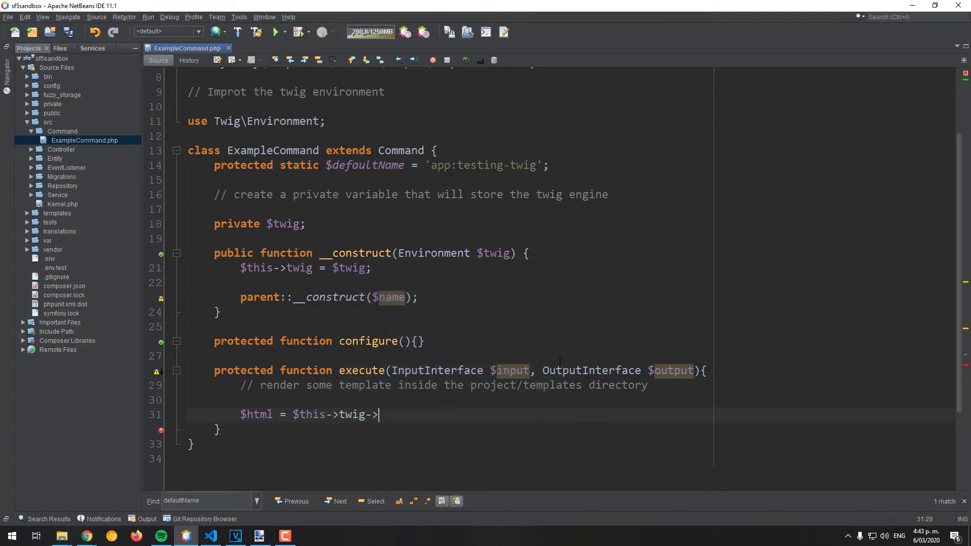
text(render("pa"))
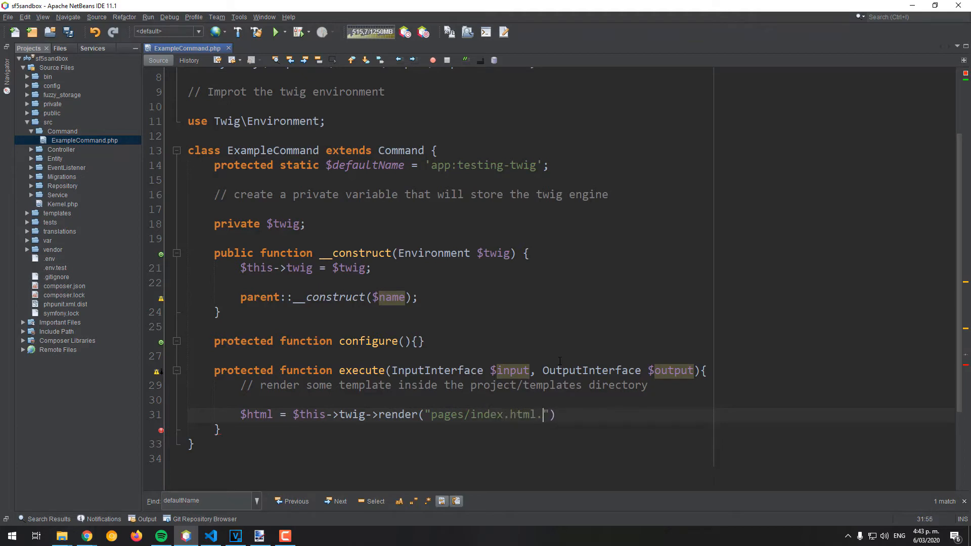
text(twig)
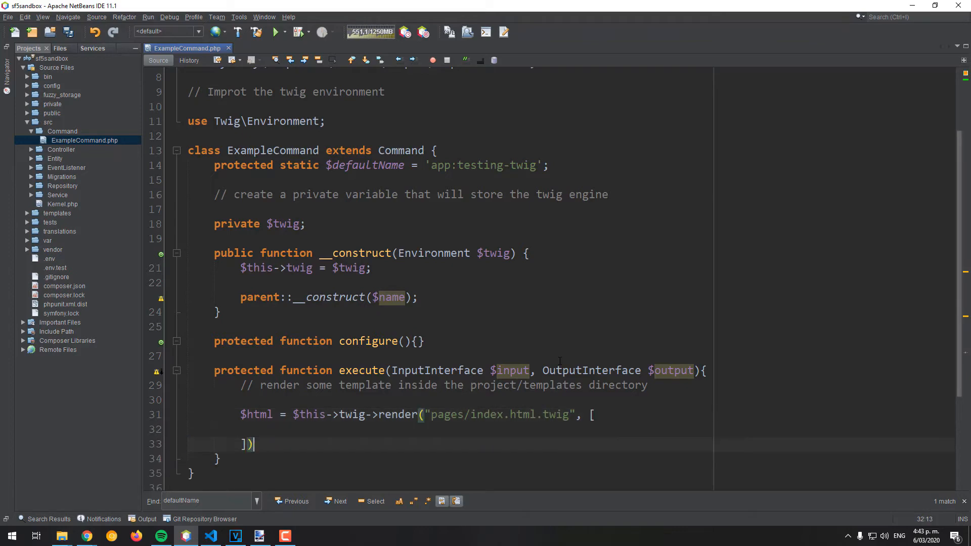
scroll(down, 3)
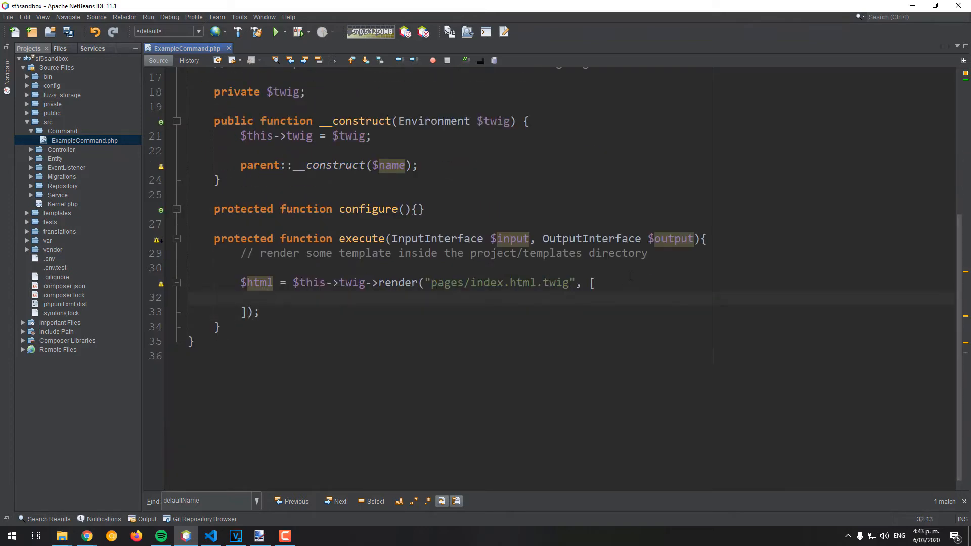
text('usern')
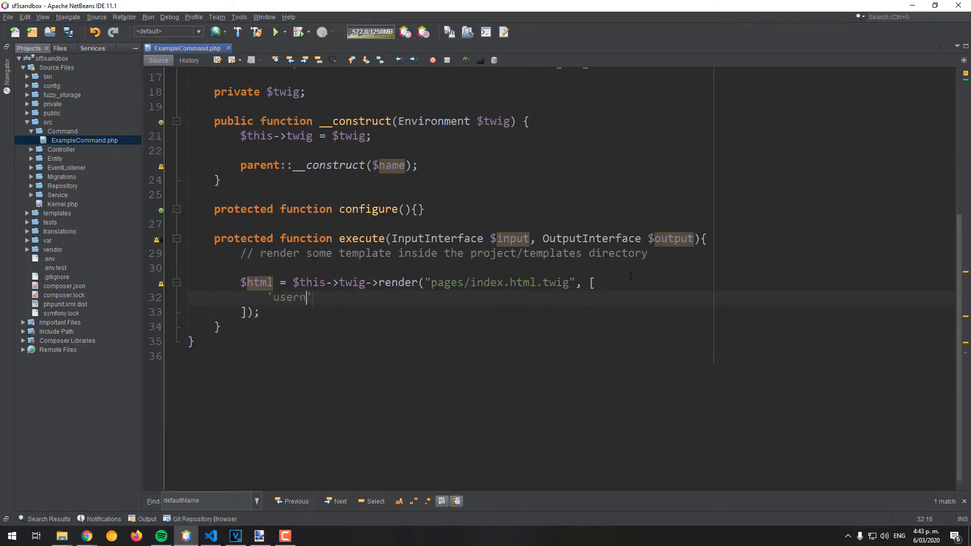
text(ame' =?)
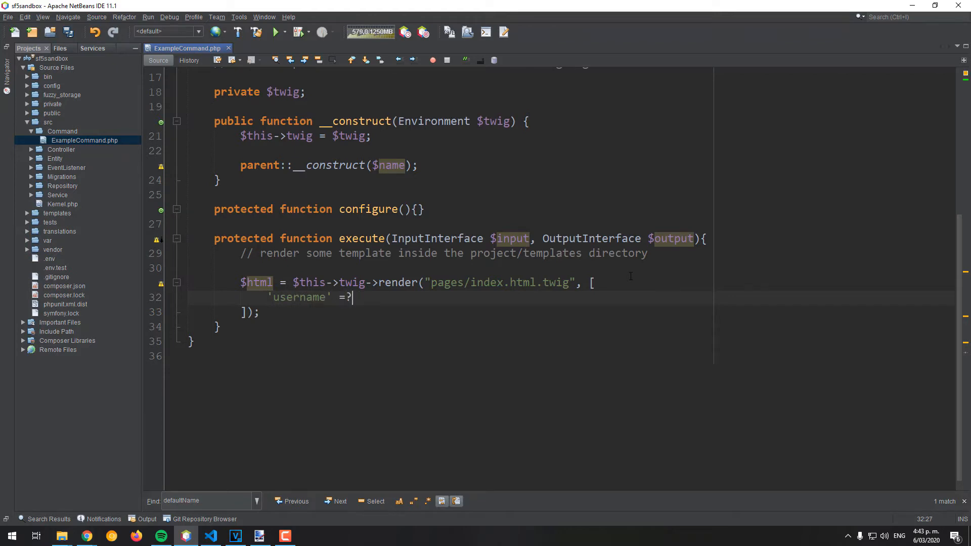
text(=> "Carlos")
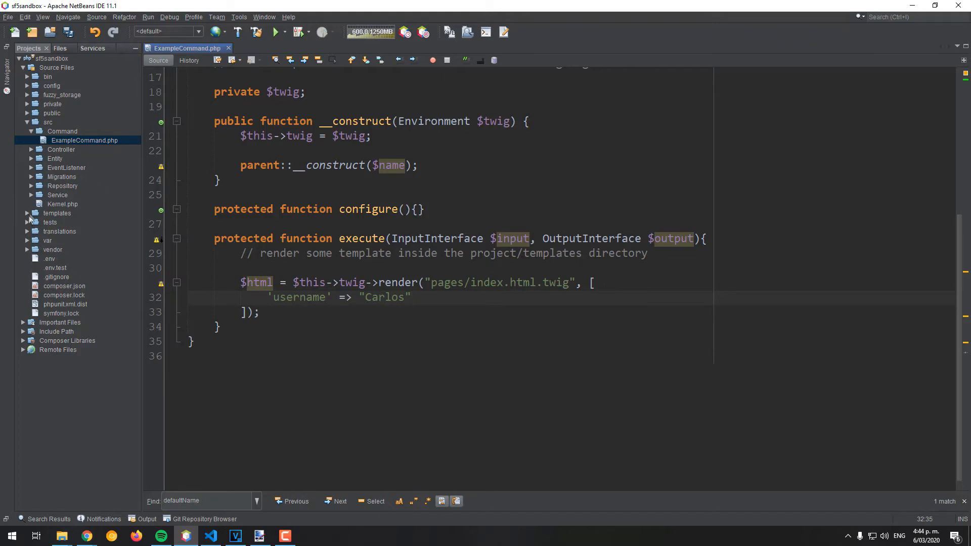
click(30, 222)
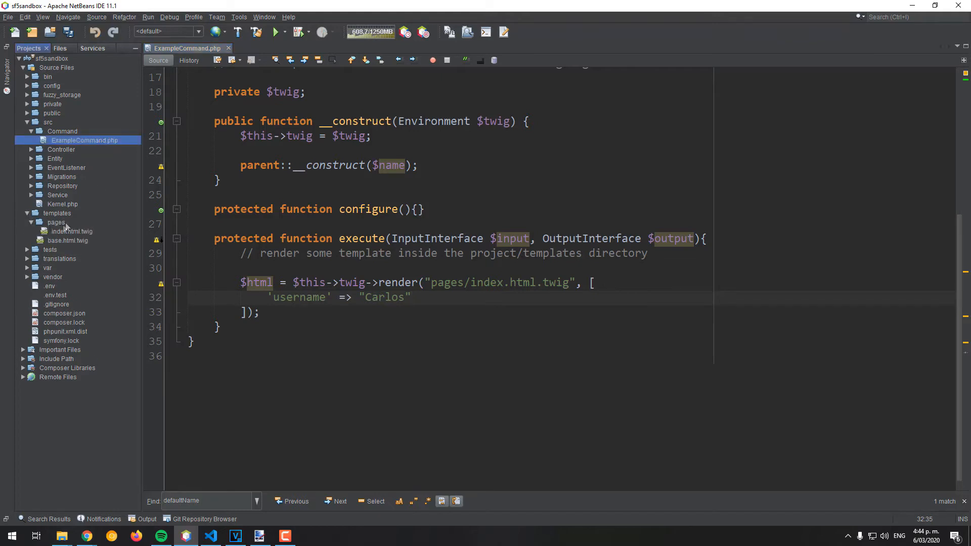
double_click(73, 231)
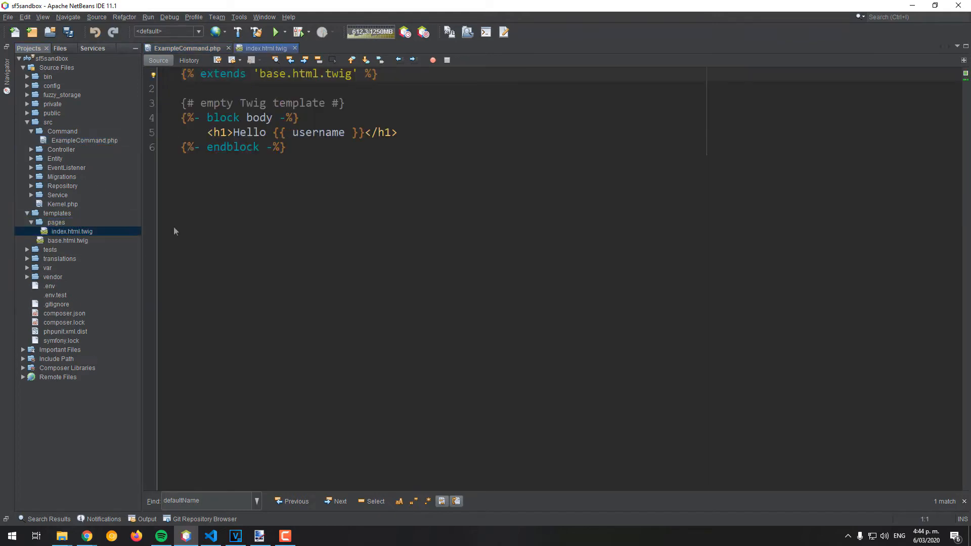
key(ctrl+a)
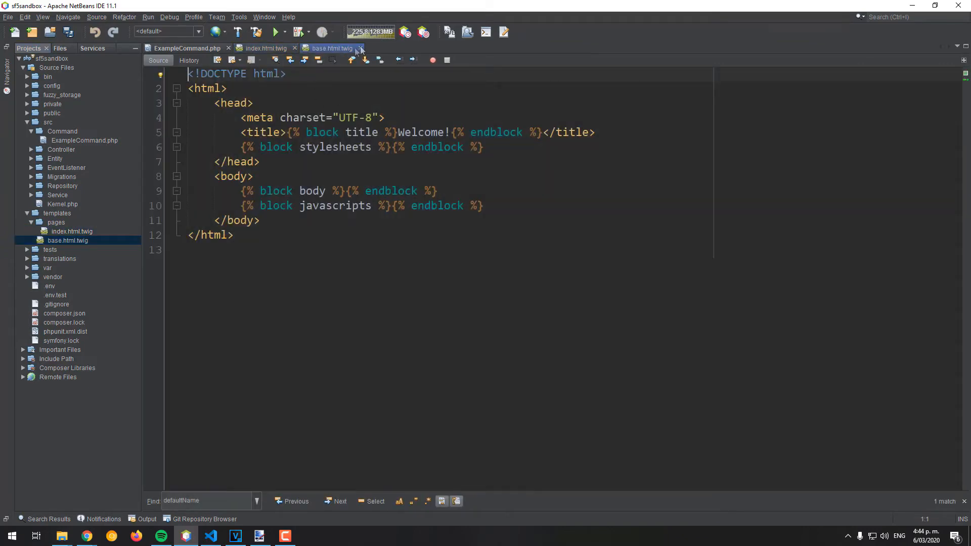
click(360, 48)
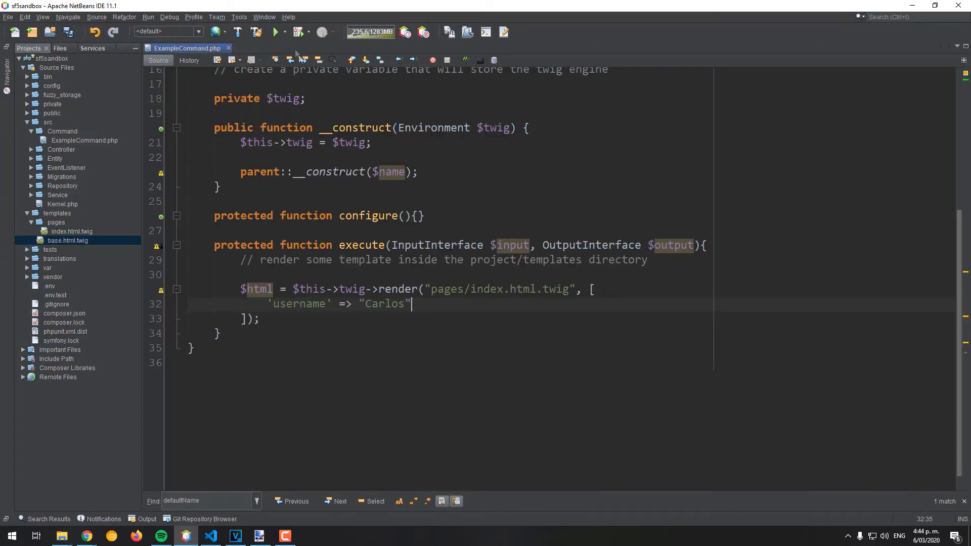
- Add commented $output->writeln($html) and return 0 below the render call, then save
click(520, 318)
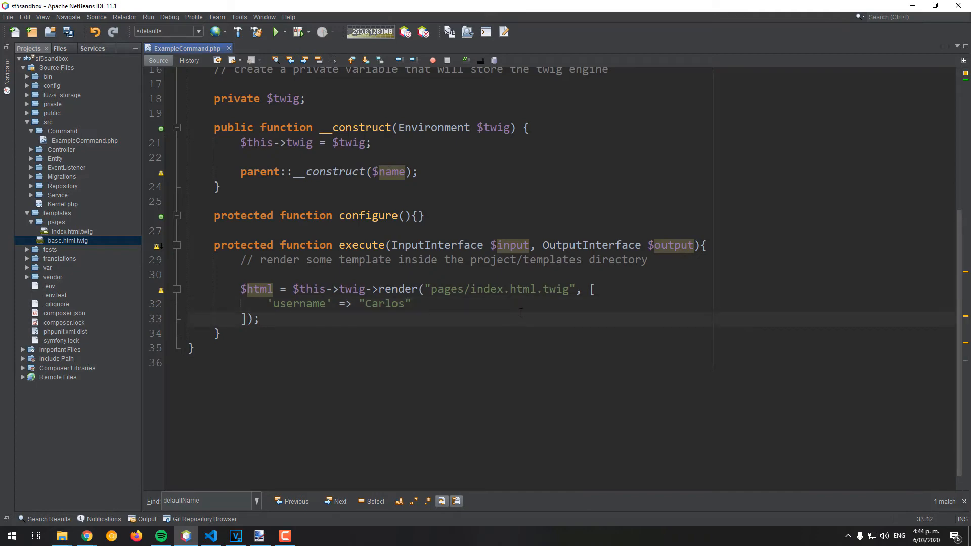
text(// Preview in terminakl)
text(// Default)
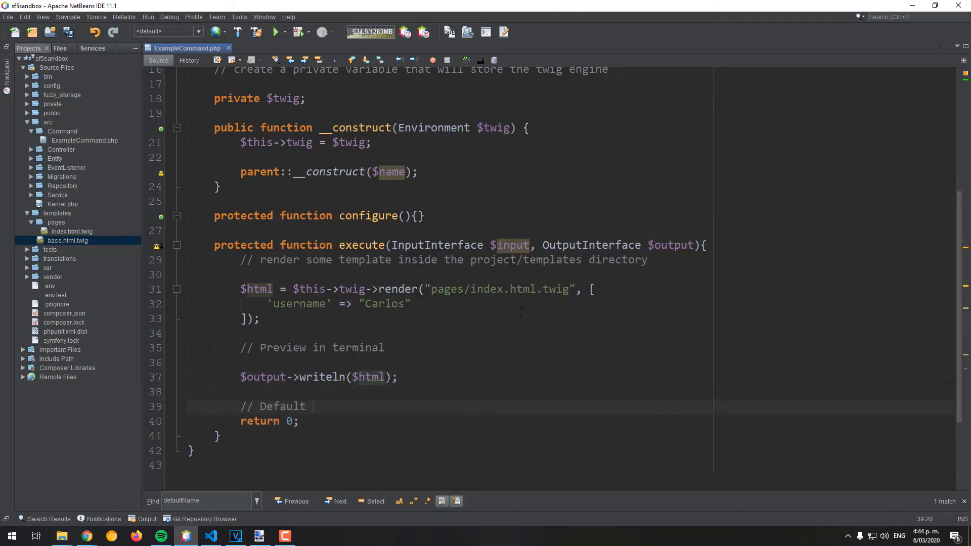
text(output code)
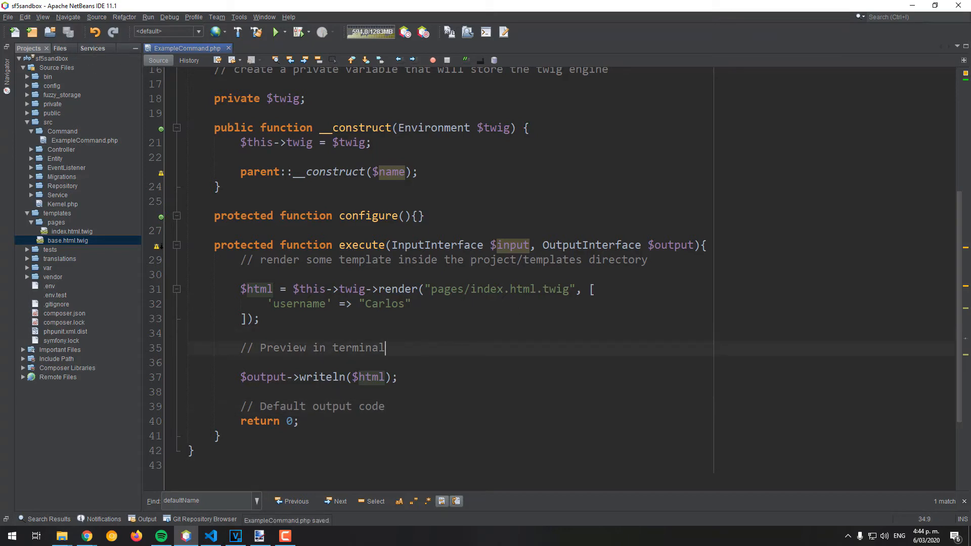
- Remove $name from parent::__construct, save, and refresh Symfony commands filtered by 'app:'
right_click(47, 58)
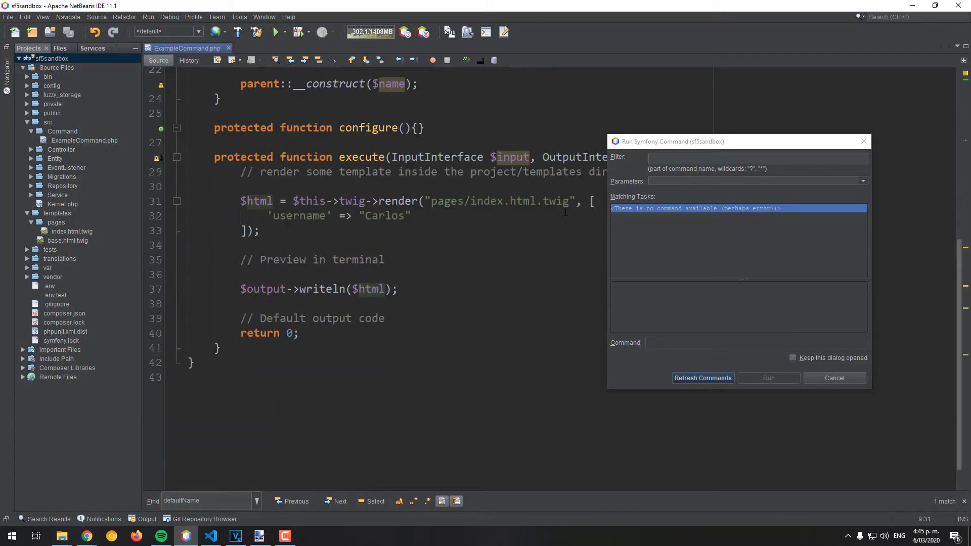
scroll(up, 3)
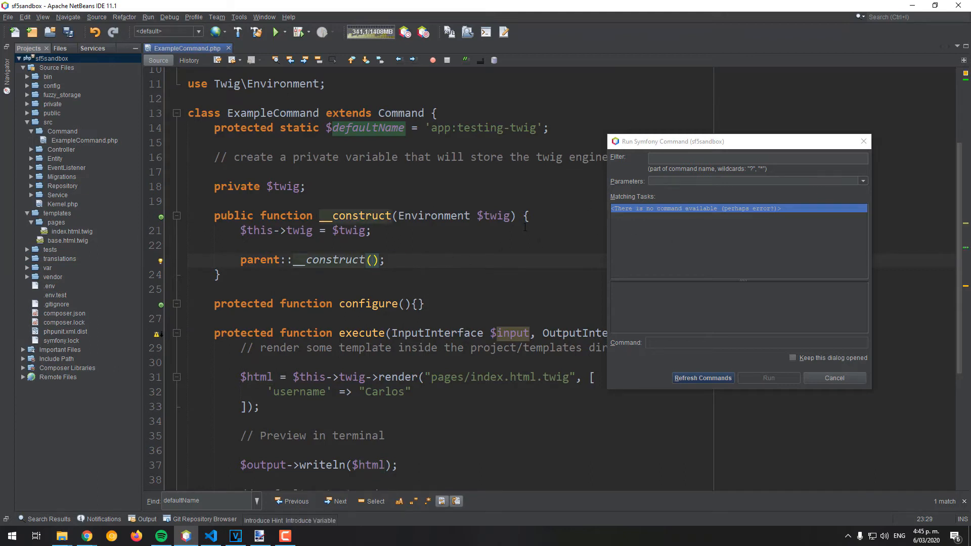
key(ctrl+s)
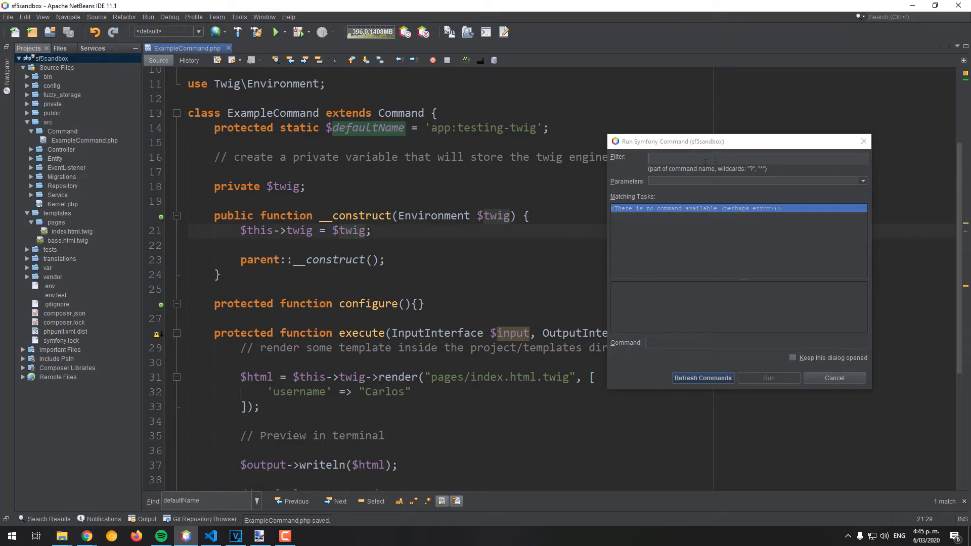
click(702, 378)
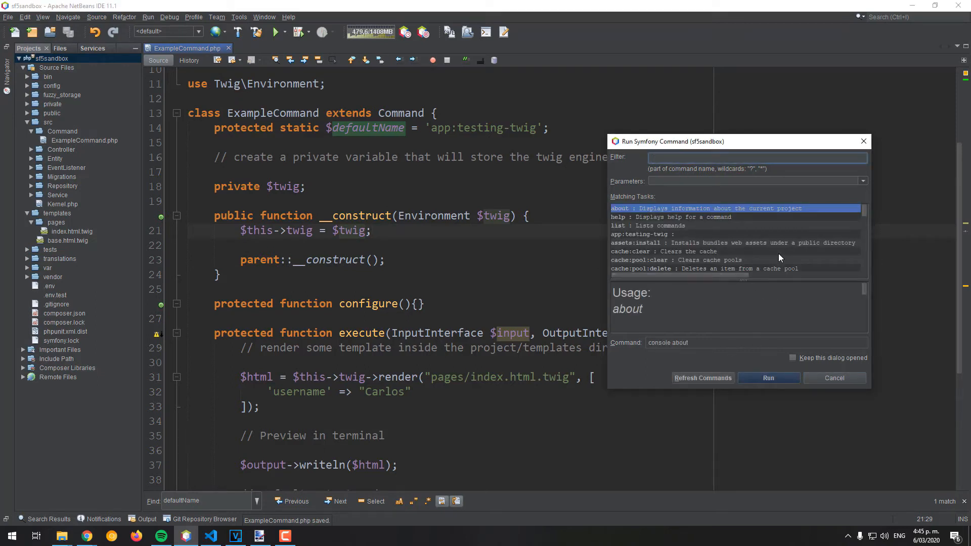
text(app:)
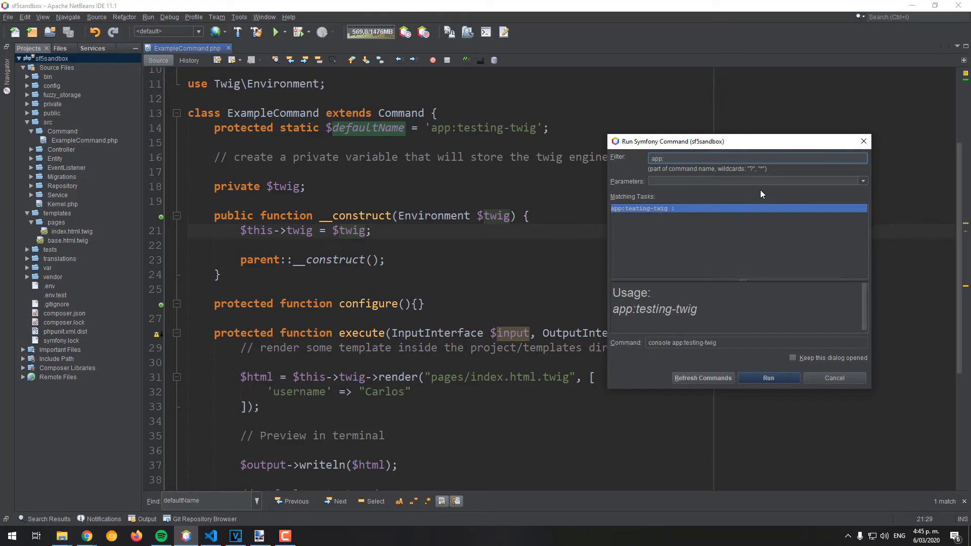
mouse_move(747, 241)
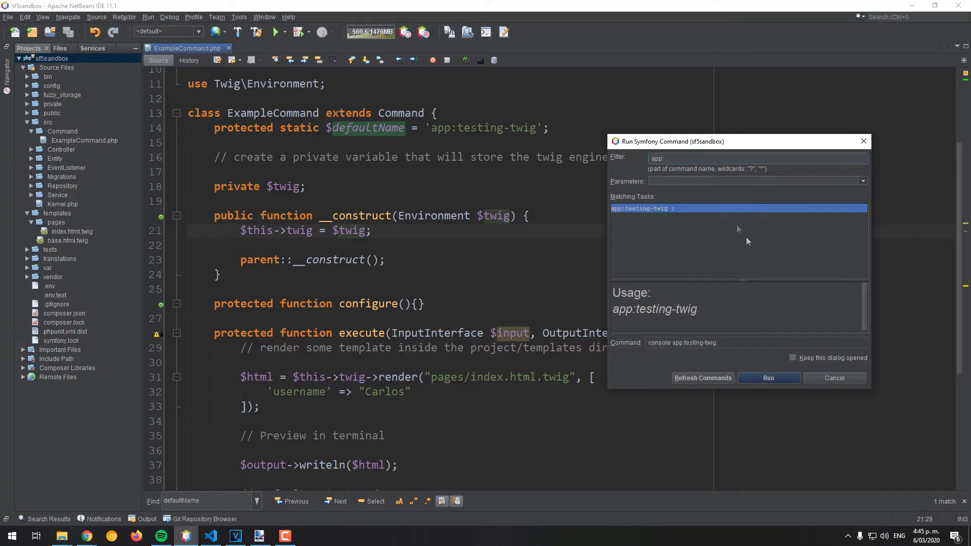
- Run app:testing-twig and scroll through the 'Hello Carlos' HTML in Output
click(767, 378)
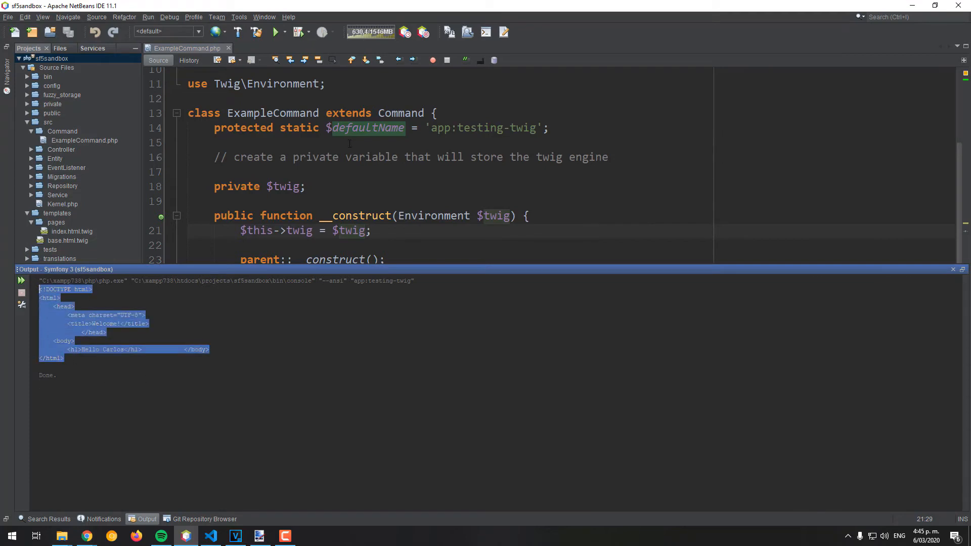
scroll(down, 3)
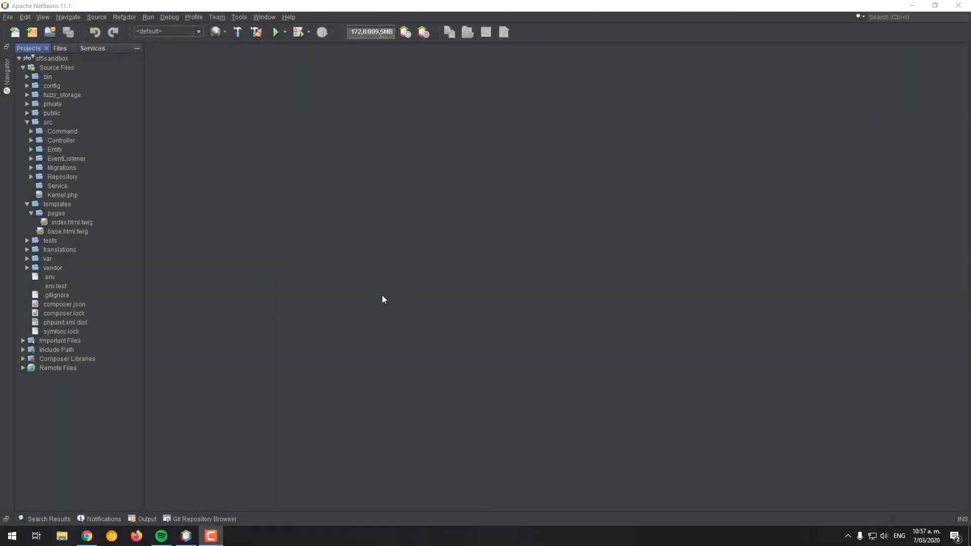
mouse_move(67, 190)
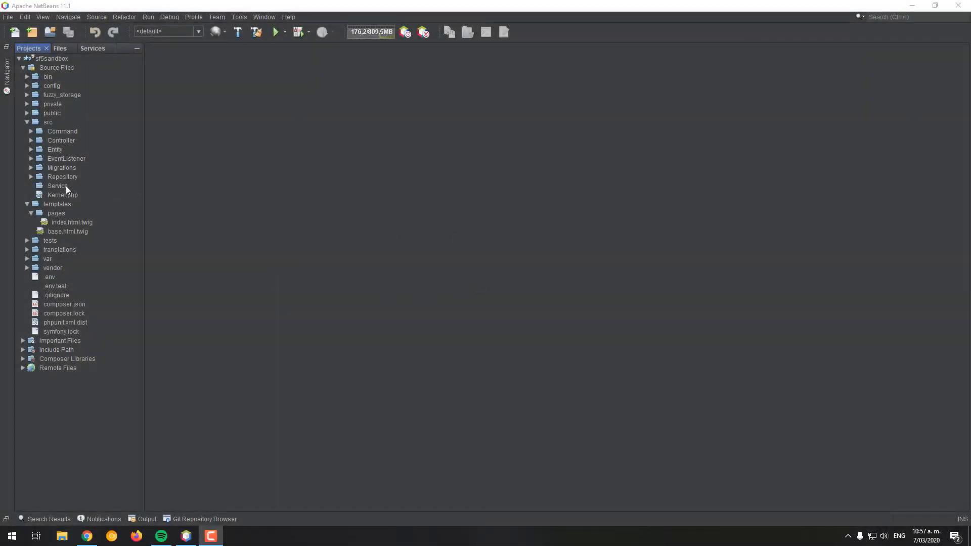
- Create the Twig PHP class in src/Service and open Twig.php
right_click(58, 186)
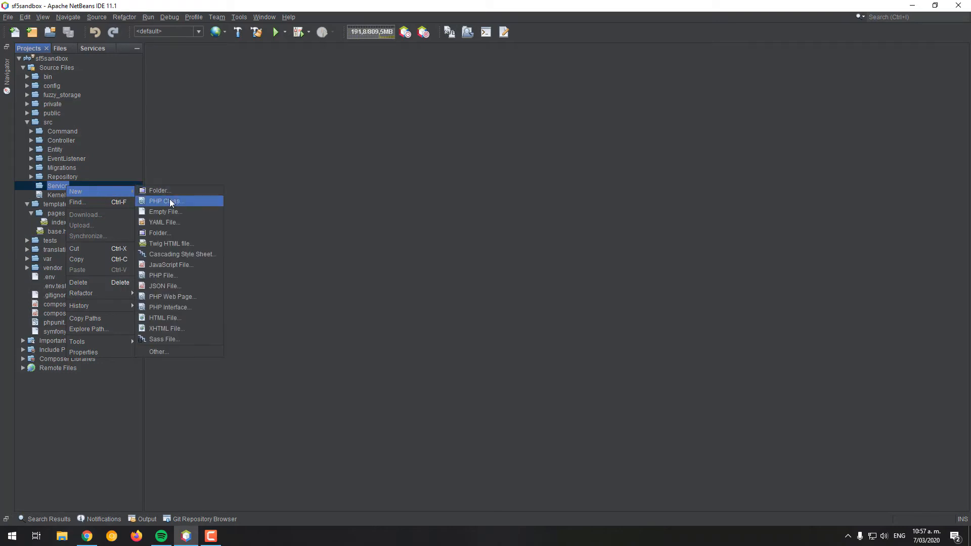
click(166, 200)
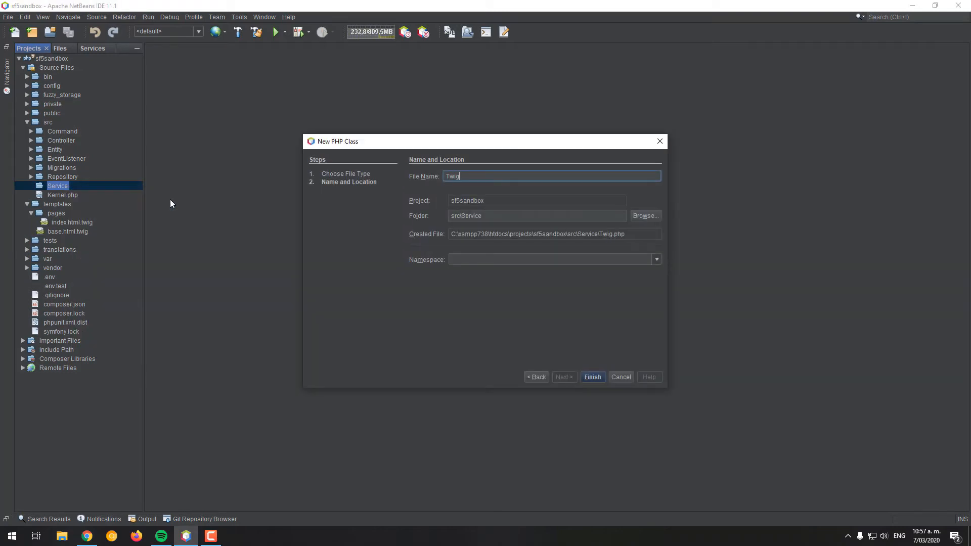
click(591, 376)
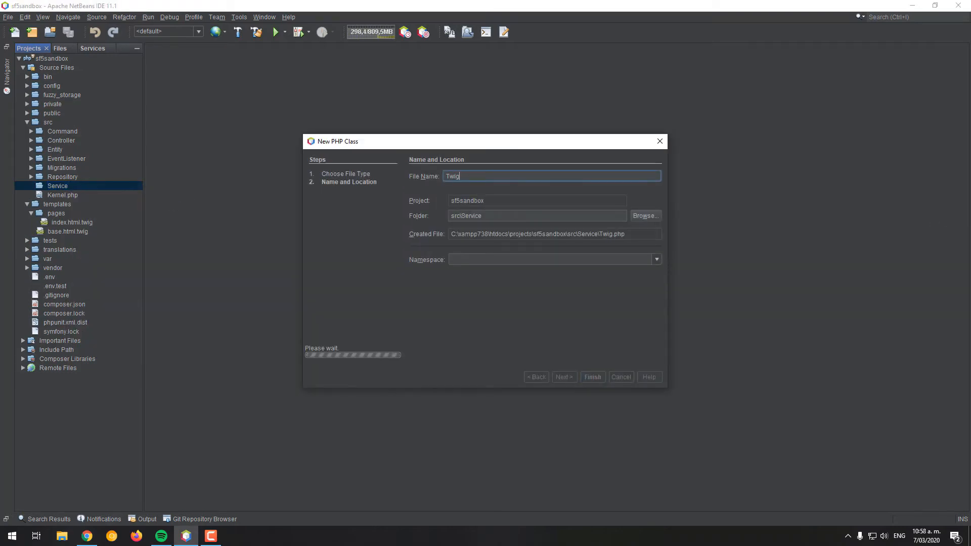
click(591, 376)
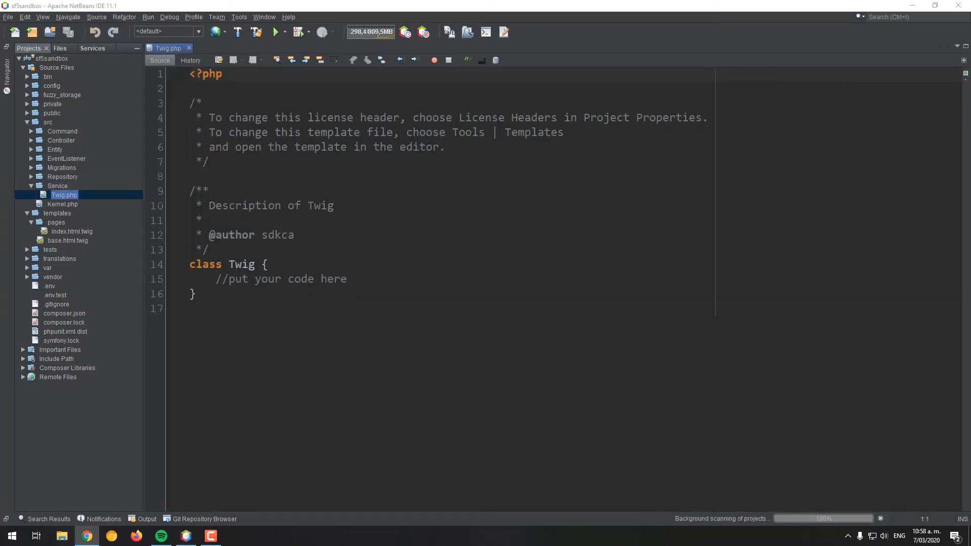
- Add namespace App\Service, Twig\Environment import, extend Environment, and a parent-calling __construct
text(namespace App\Se)
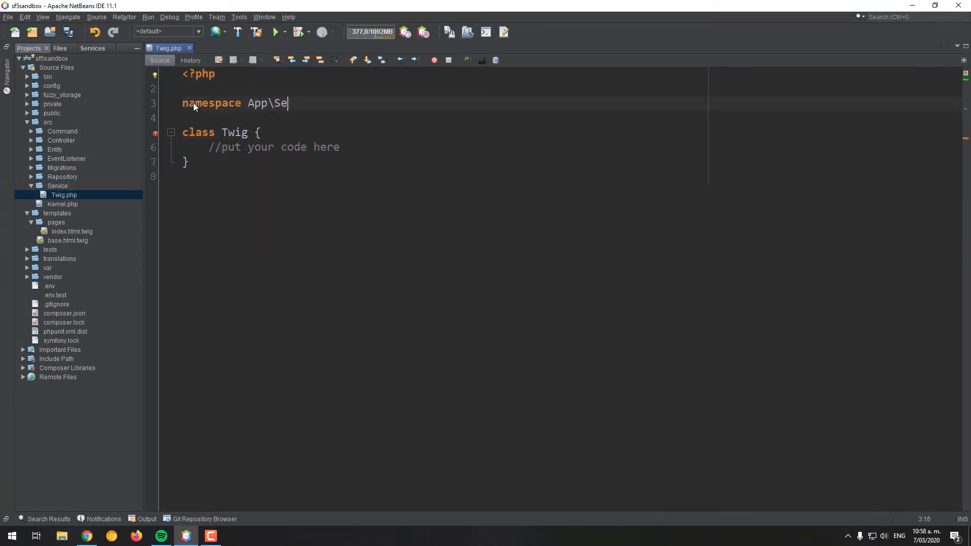
text(rvice;)
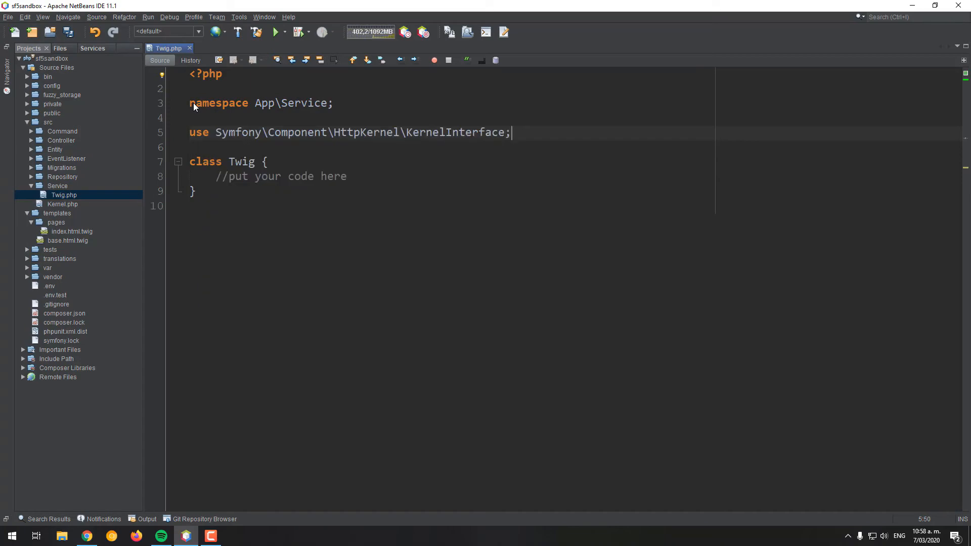
text(use Twig\Environment;)
click(229, 162)
text(extends Environment)
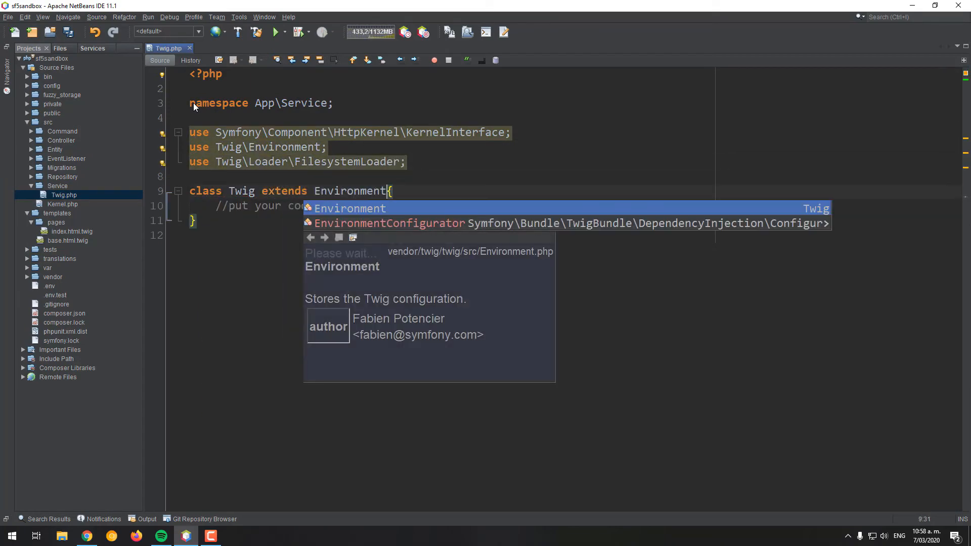
key(Escape)
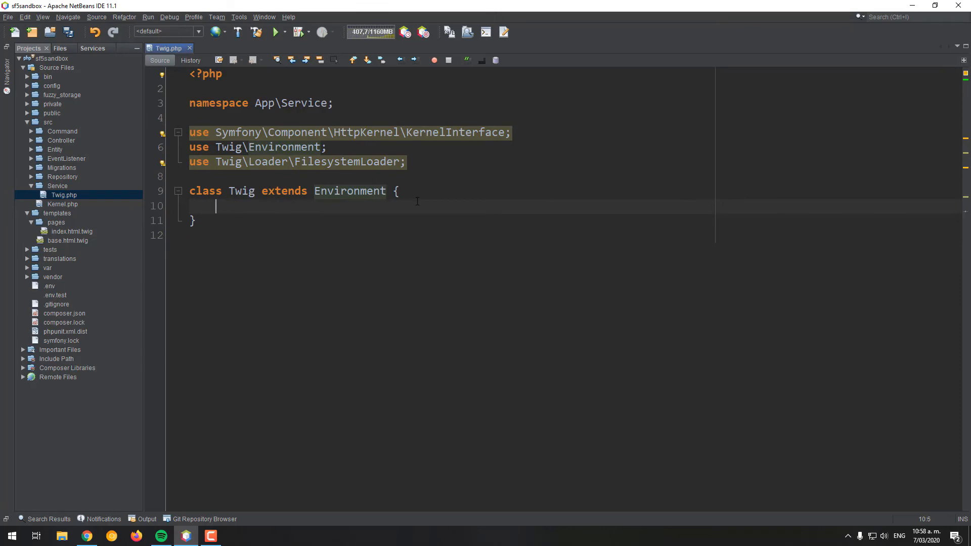
text(__construct(\Twig\Loader\LoaderInterface $loader, $options = array()) {)
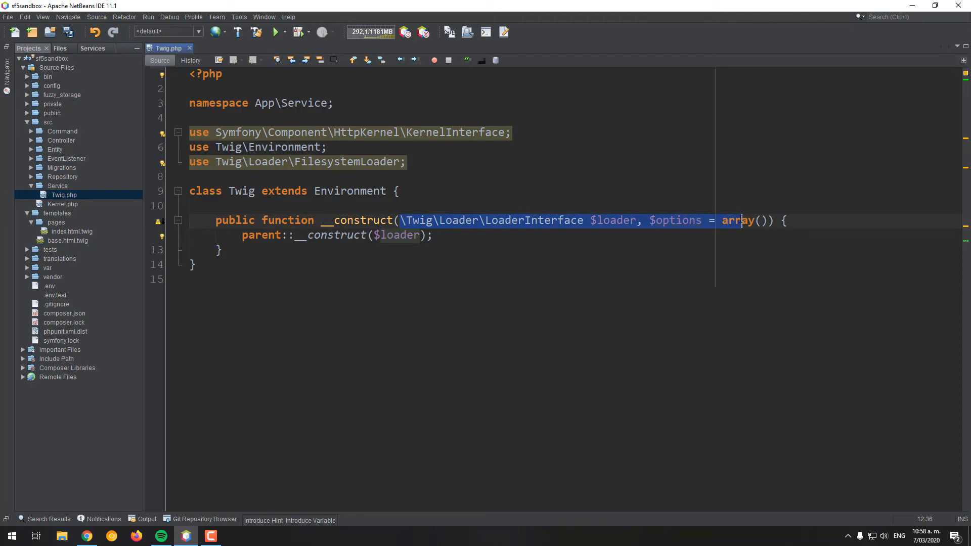
- Change the Twig constructor to take KernelInterface $kernel
text(K) {)
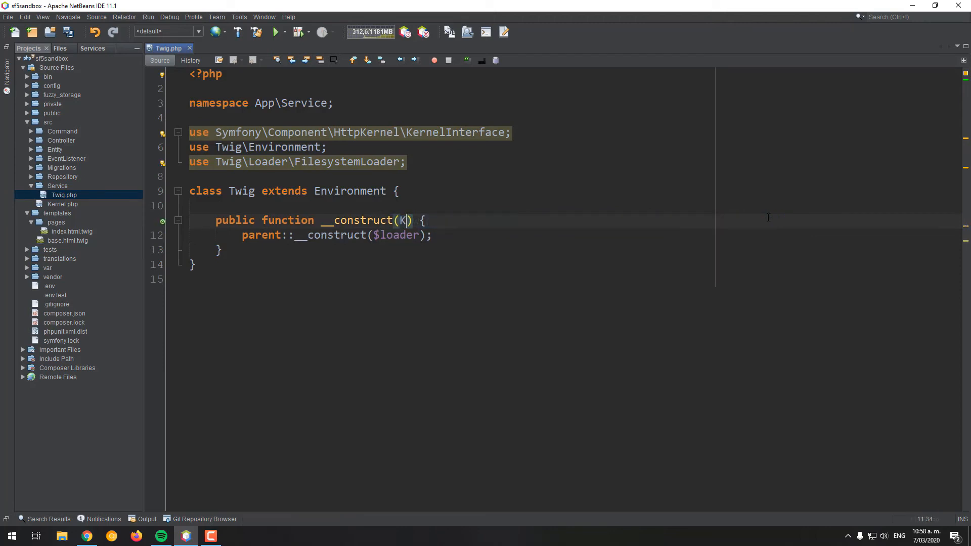
text(ernelInterface)
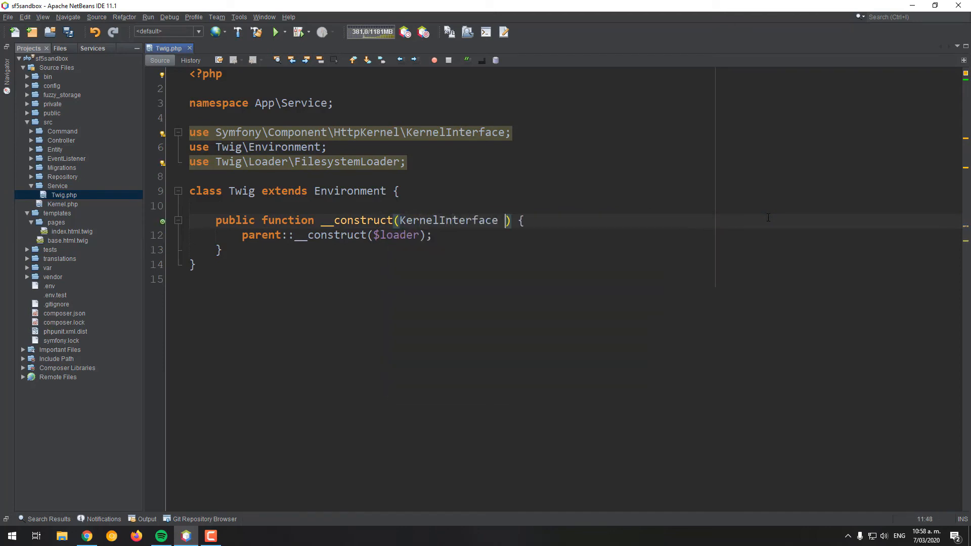
text($kernel)
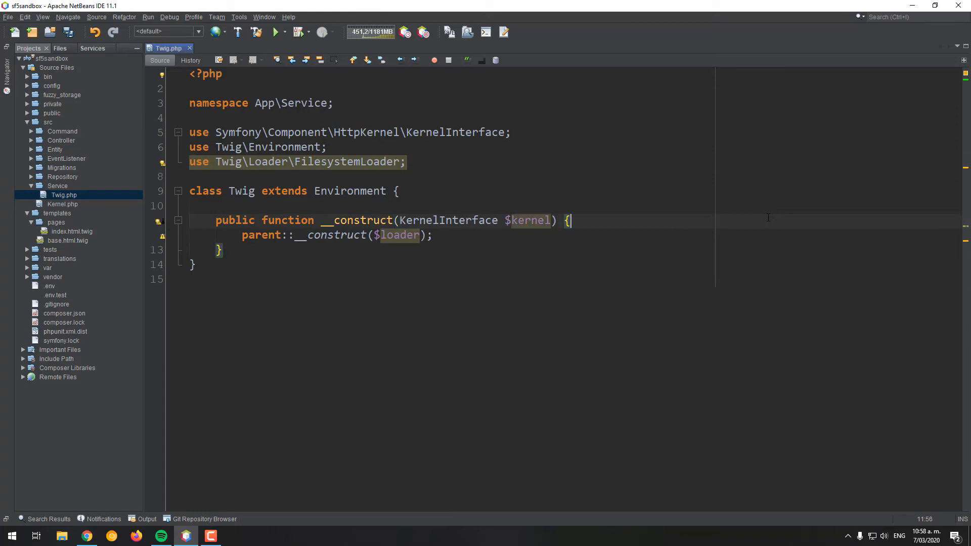
- Add $loader = new FilesystemLoader("templates", $kernel->getProjectDir()), then save and close Twig.php
text($1)
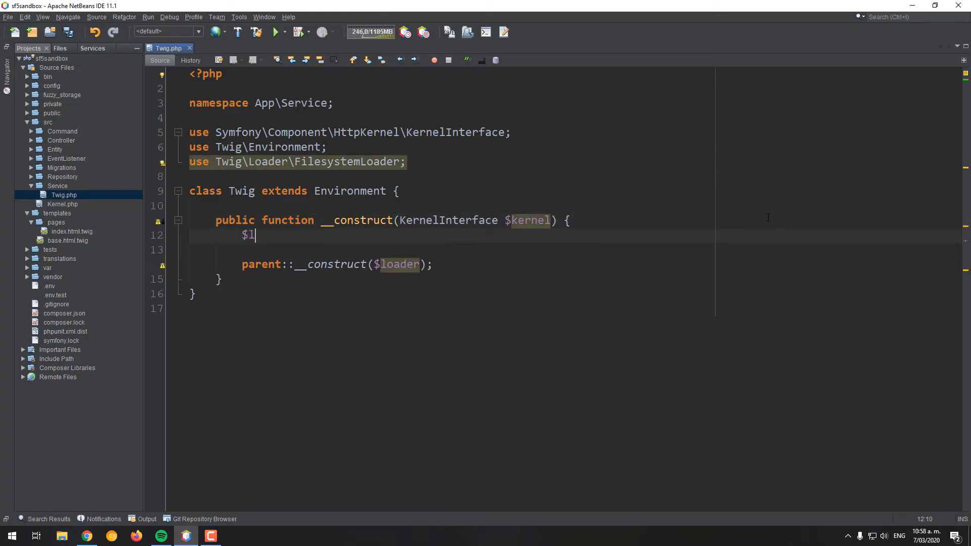
text(oader =)
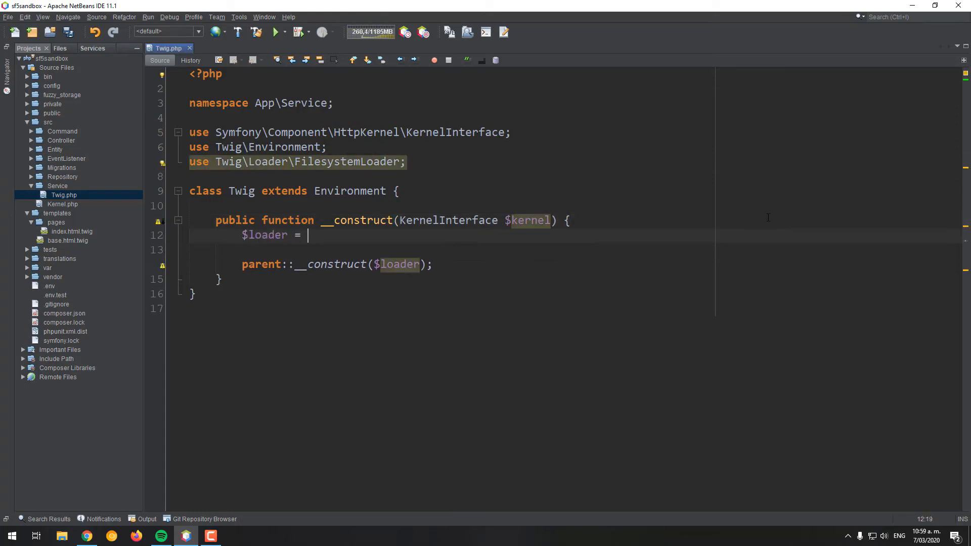
text(new FilesystemLoader)
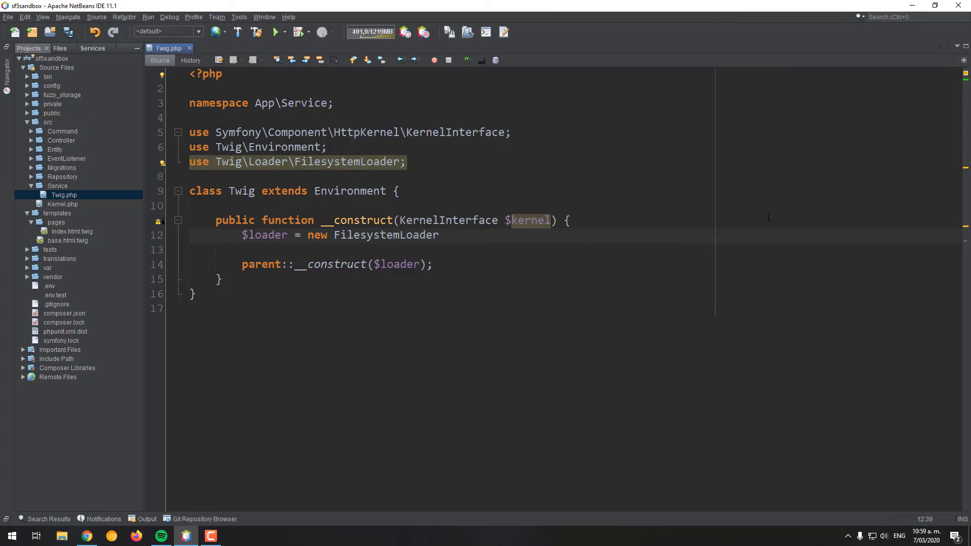
text(();)
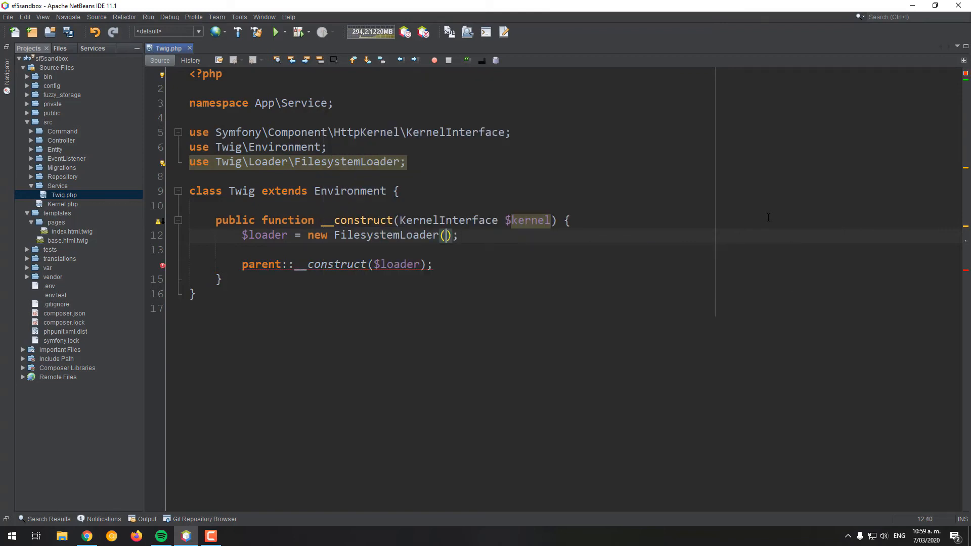
text("templates")
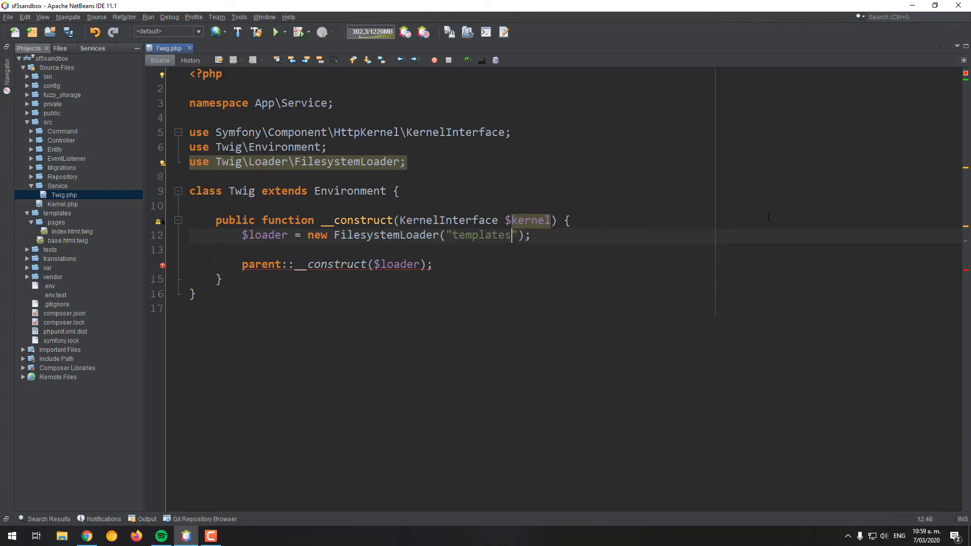
text(, $j)
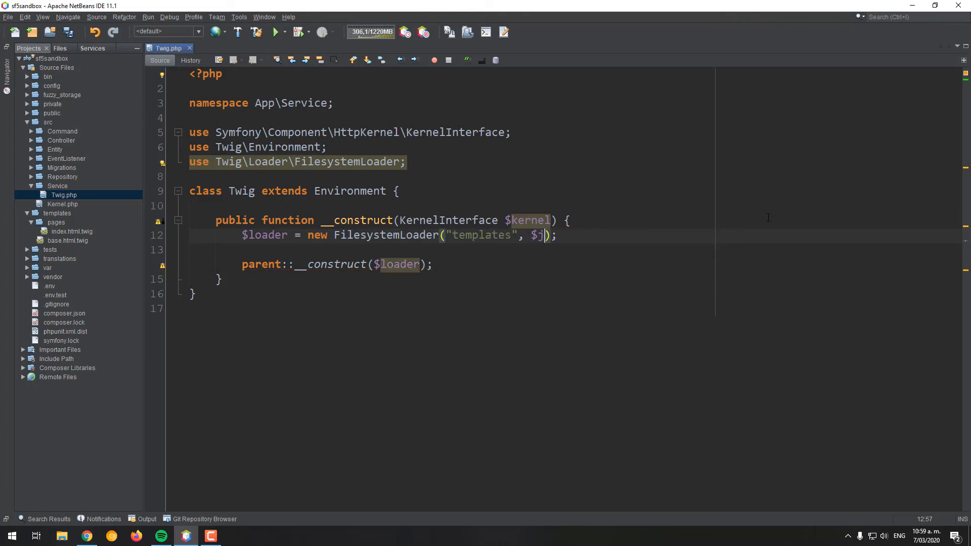
text(kernel->getProjectDir()
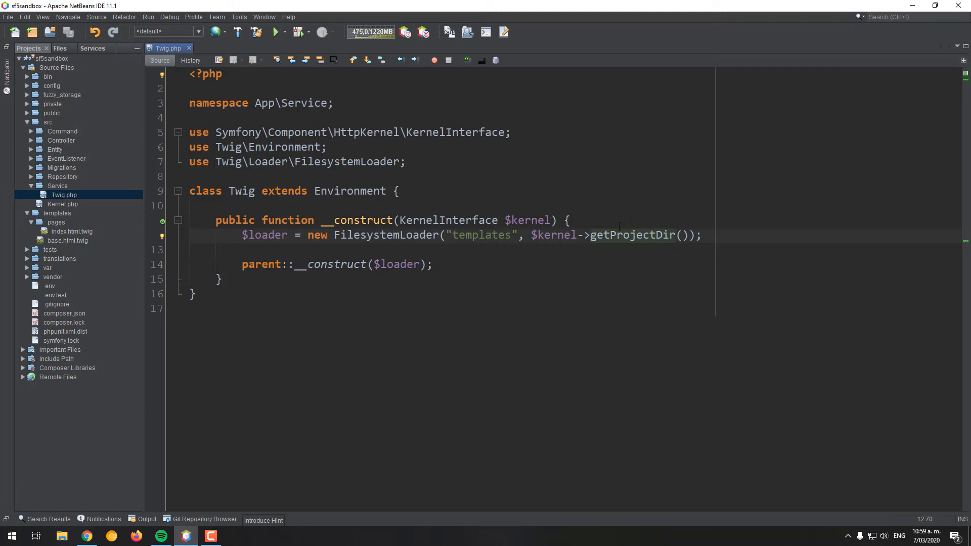
double_click(615, 234)
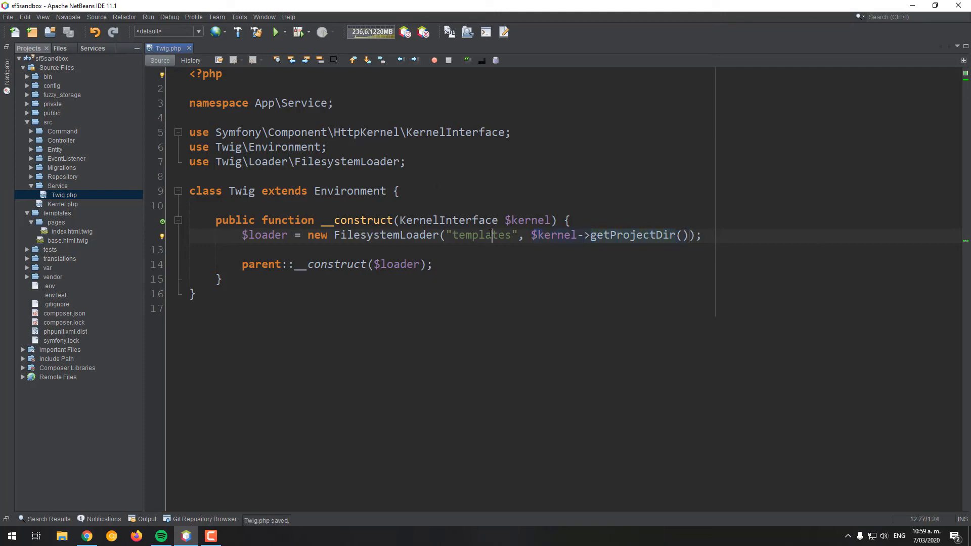
click(57, 213)
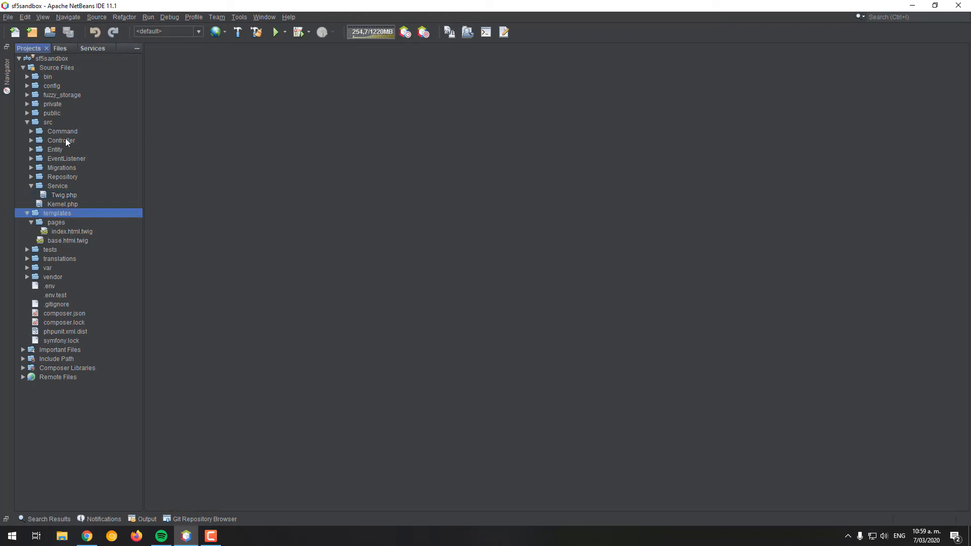
- In ExampleCommand.php, replace the Twig Environment import with App\Service\Twig
click(31, 131)
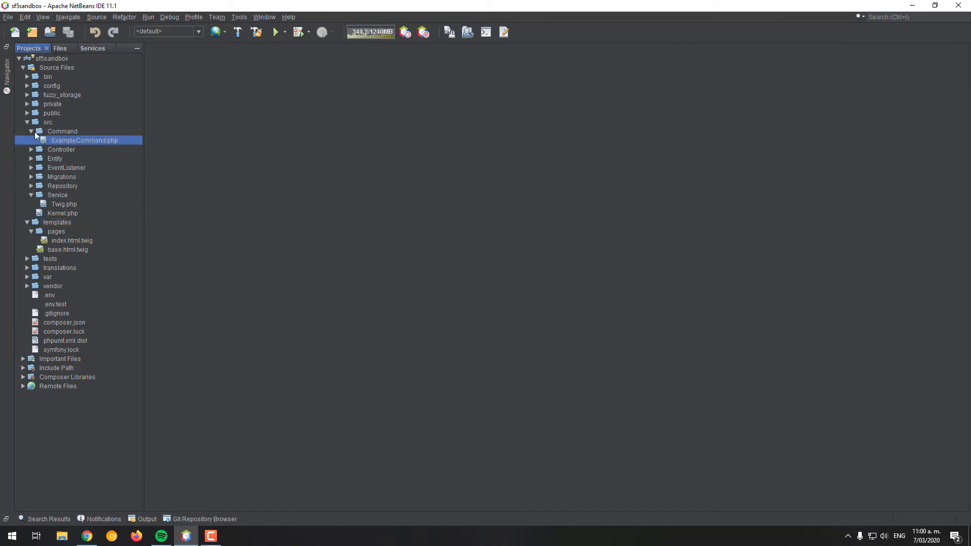
double_click(85, 140)
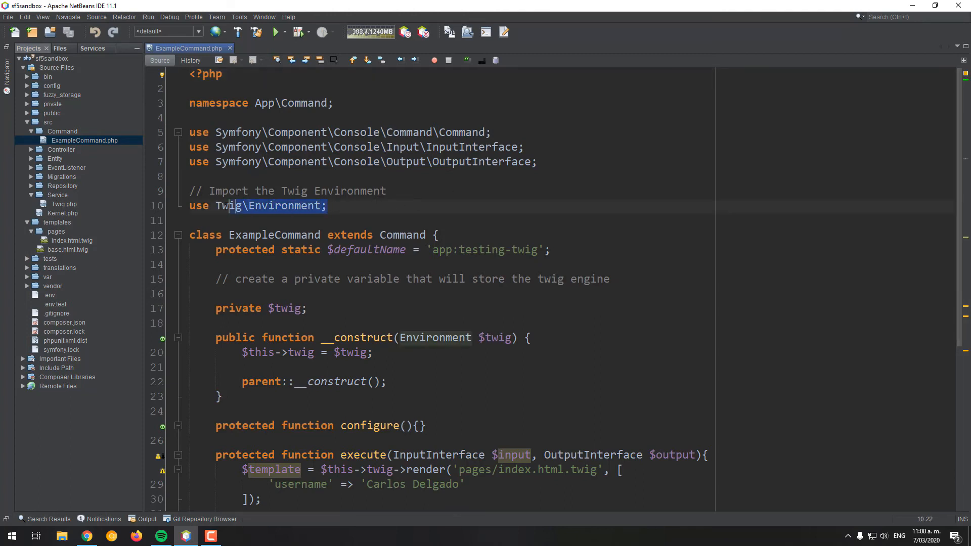
click(287, 190)
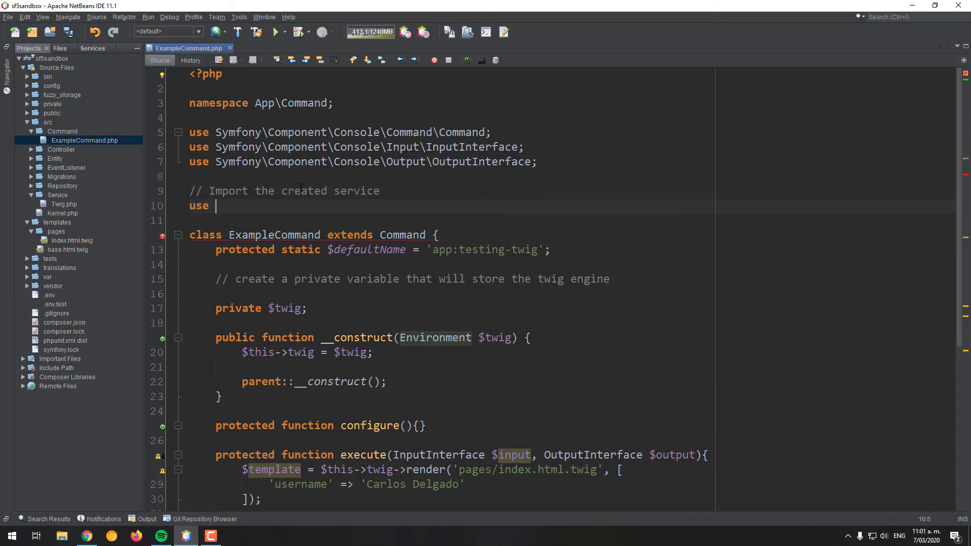
text(App\Service\Twig;)
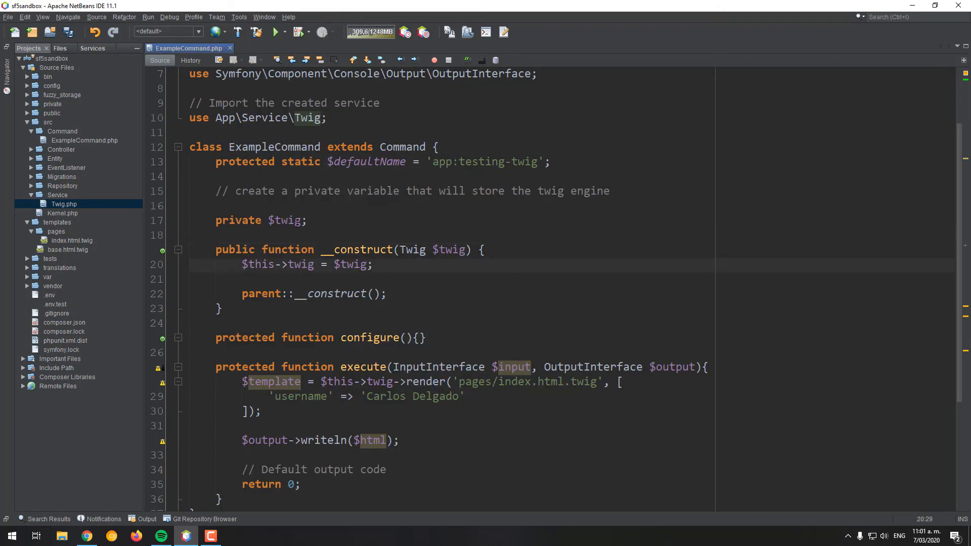
scroll(down, 3)
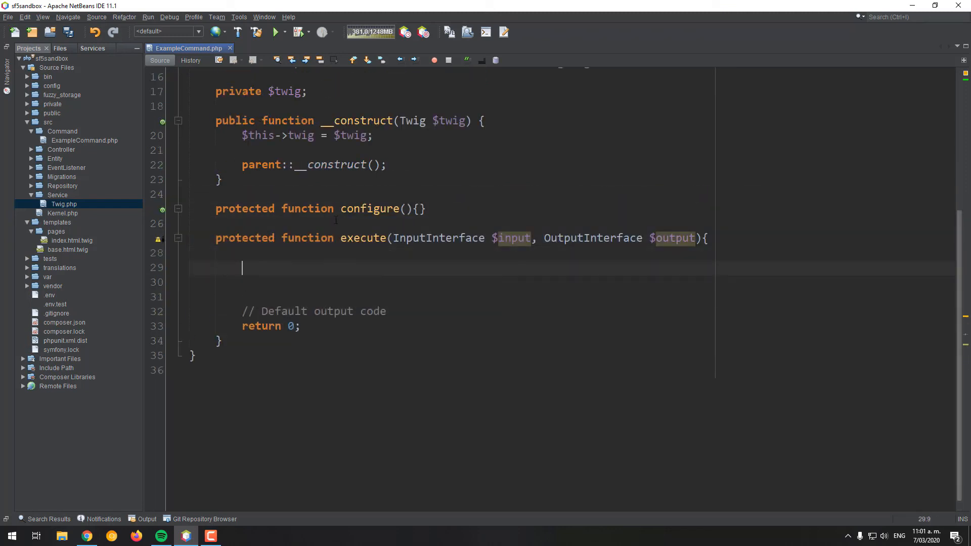
- Add $template = $this->twig->load("pages/index.html.twig") in execute()
text($template =)
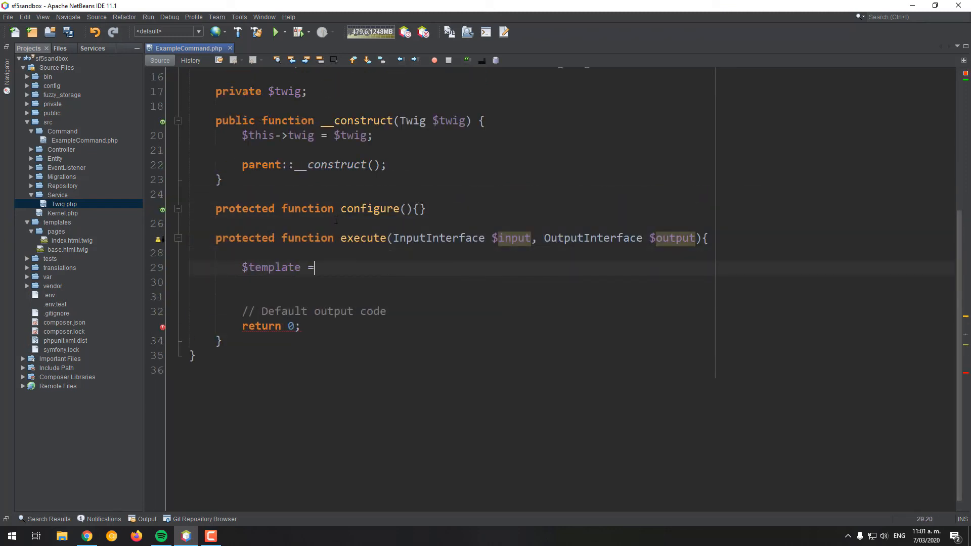
text($this->)
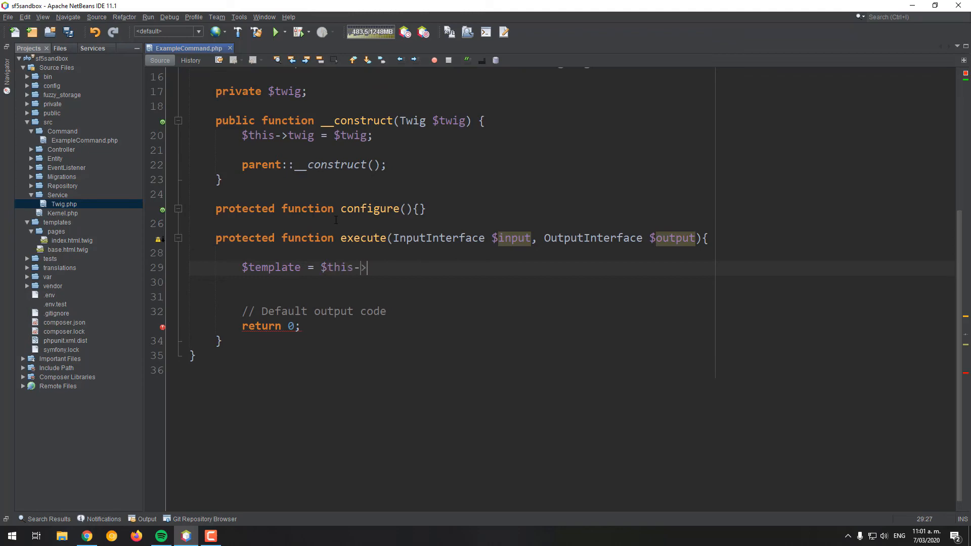
text(twig->)
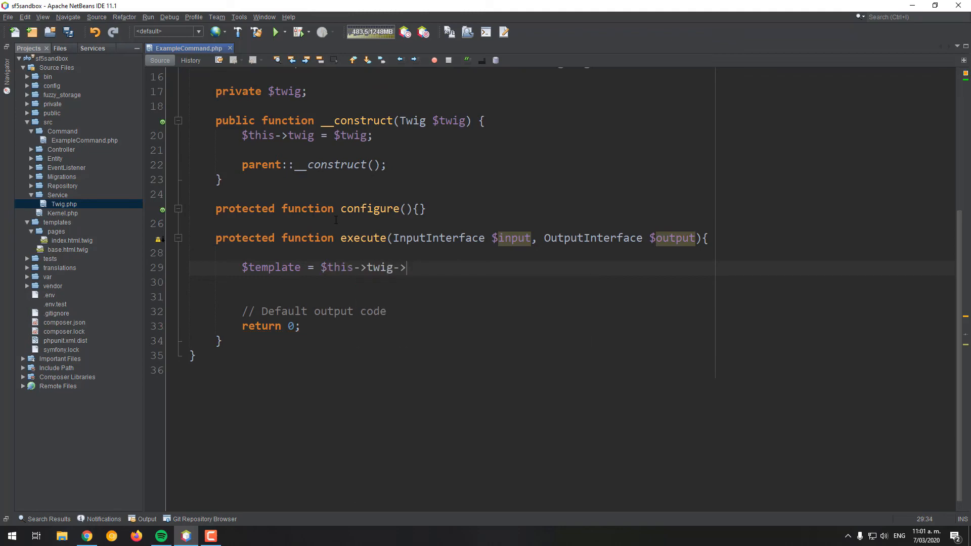
text(load(""))
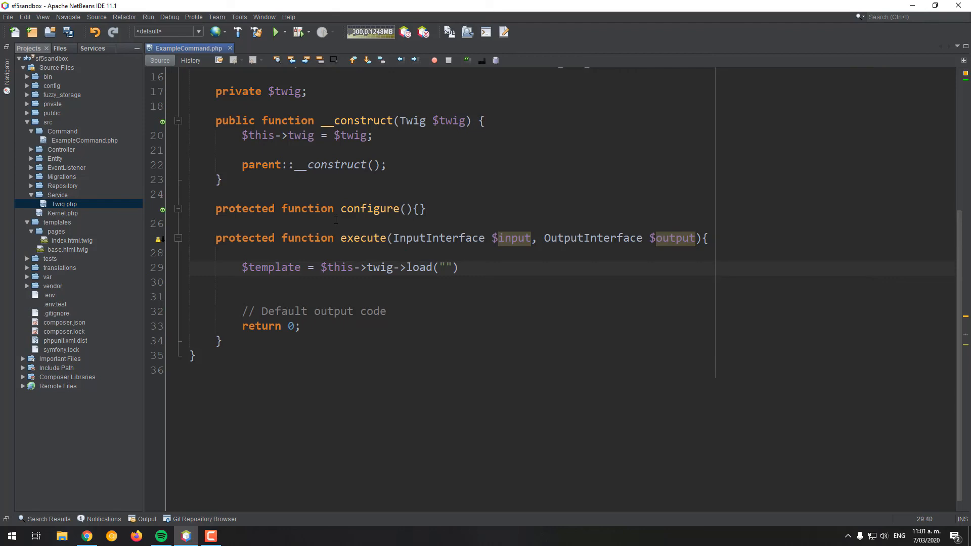
text(pages/)
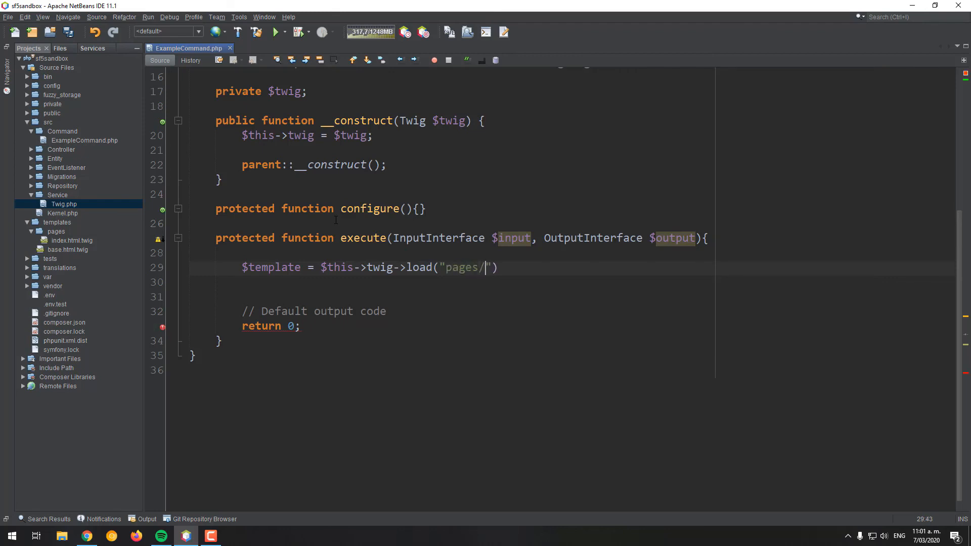
text(inde)
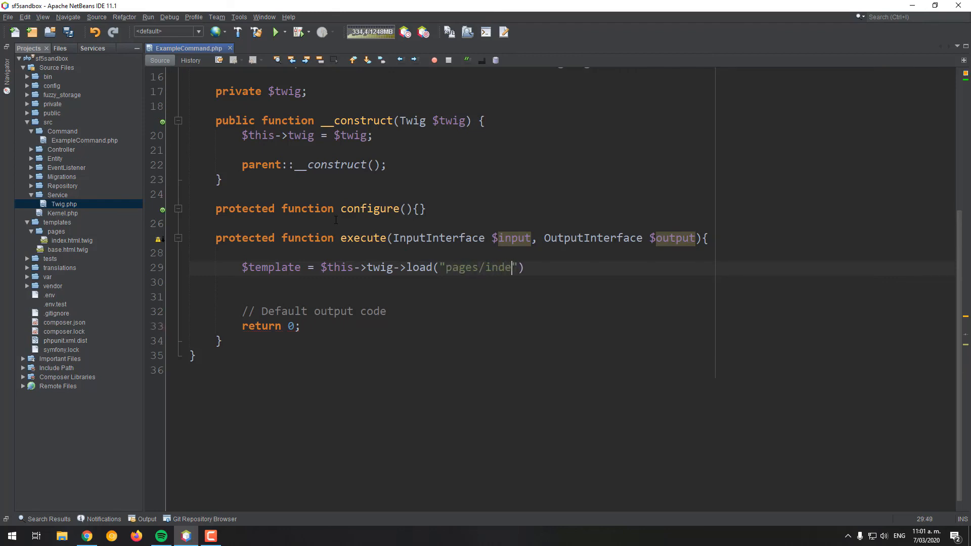
text(x.html.twig)
click(572, 297)
text($)
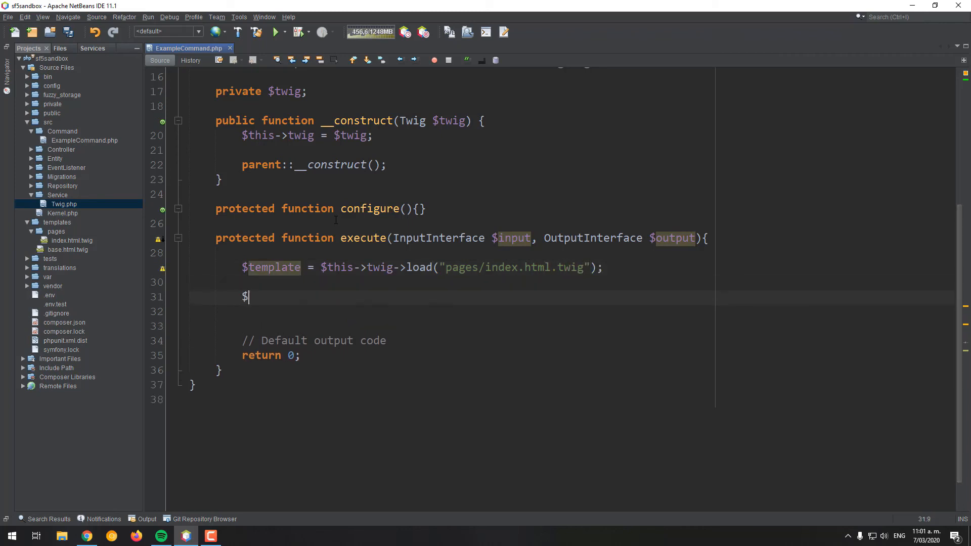
- Render the template into $html with 'username' => "Carlos Delgado"
text(html =)
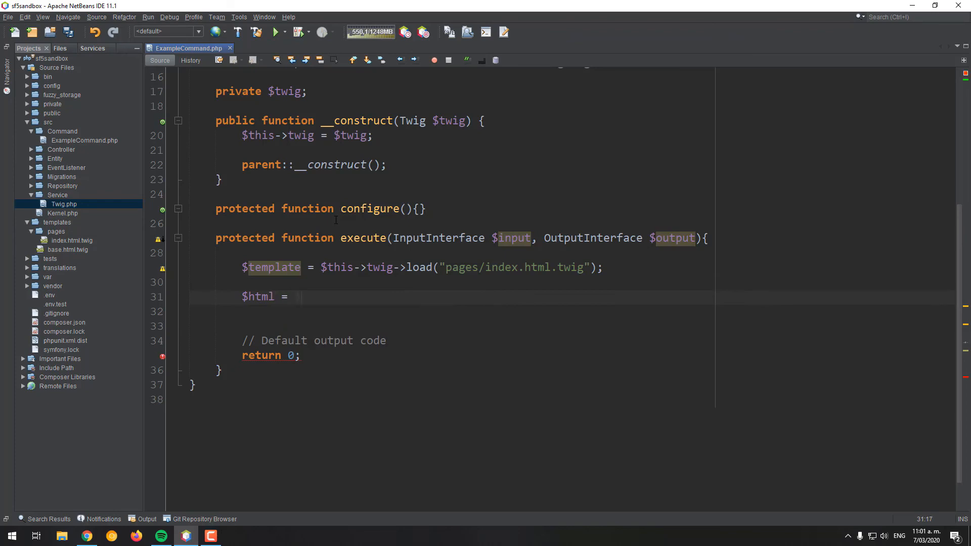
text($template->render([)
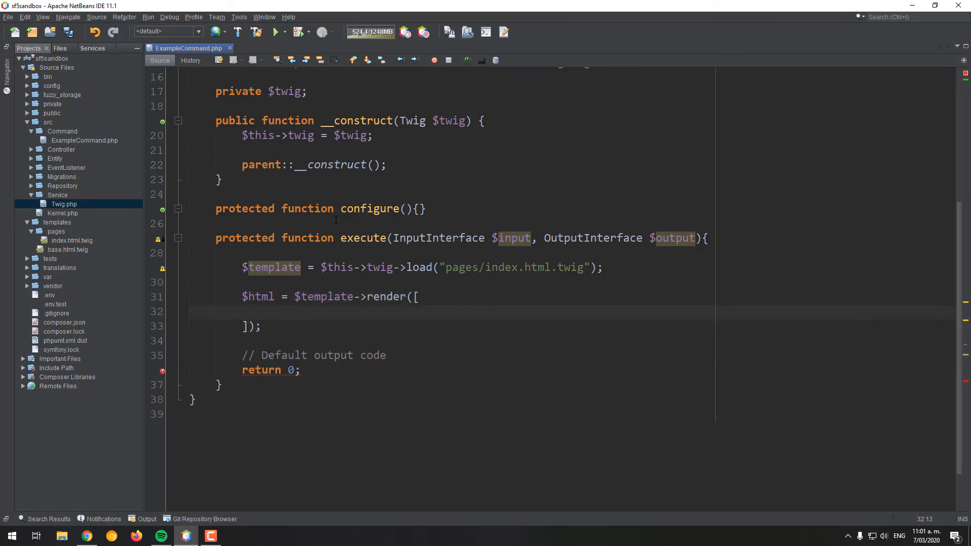
text('username')
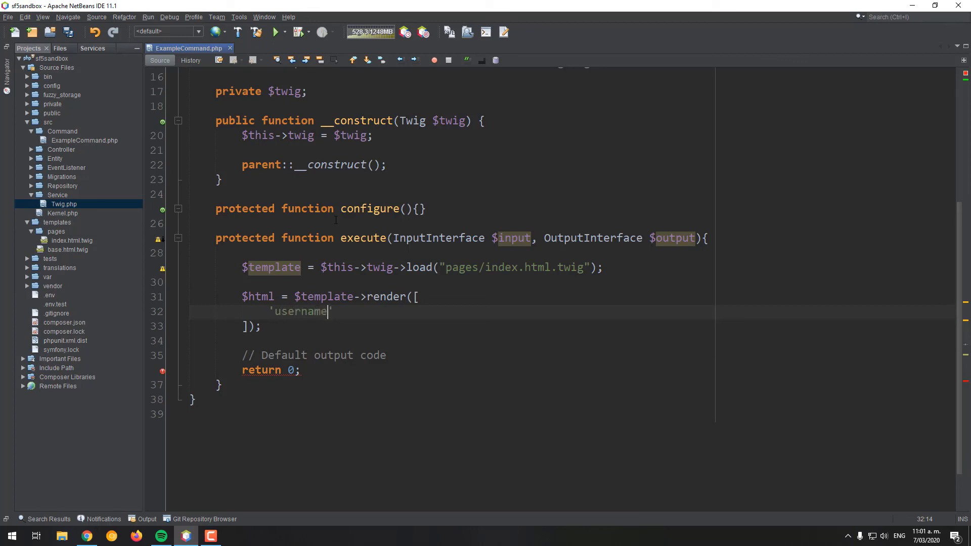
text(-)
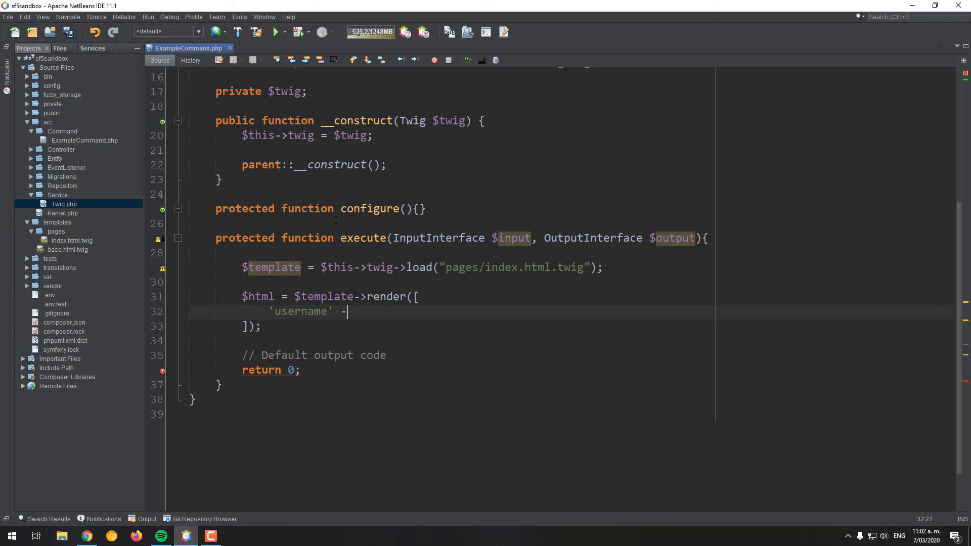
key(BackSpace)
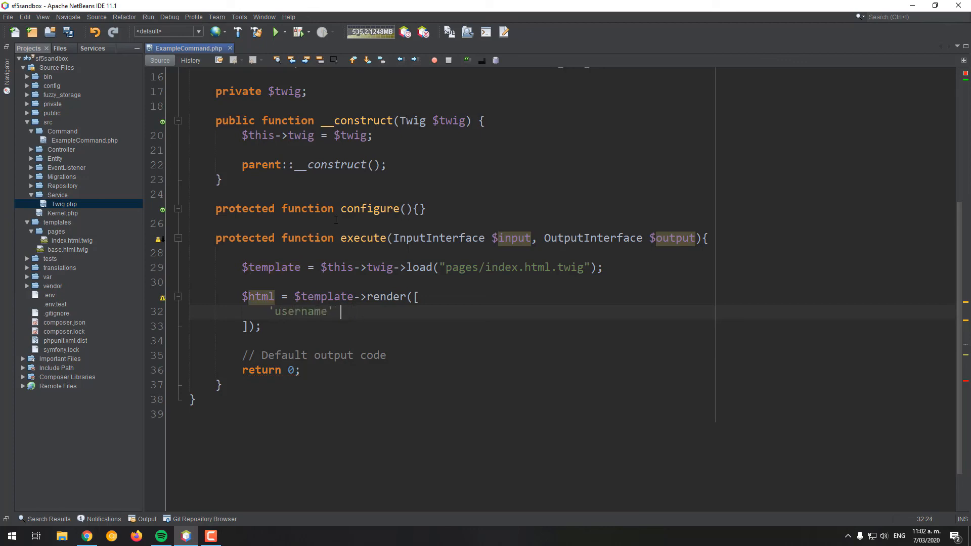
text(=> "C")
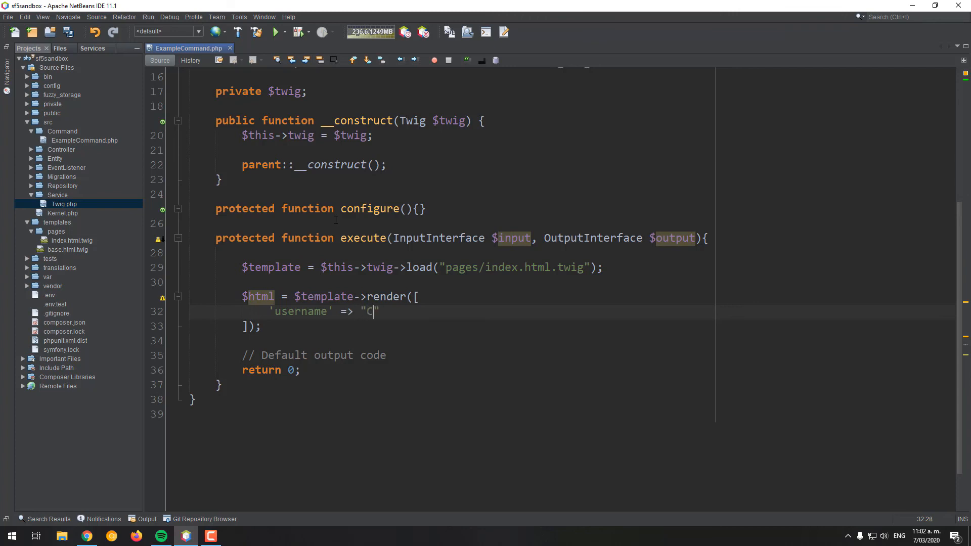
text(arlos Delgado)
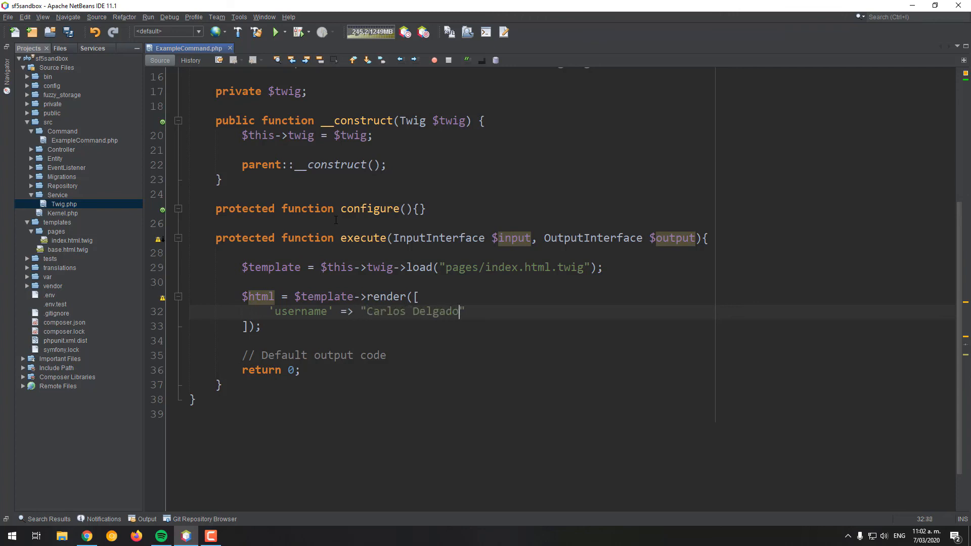
- Write $html to the output with $output->writeln
text($o)
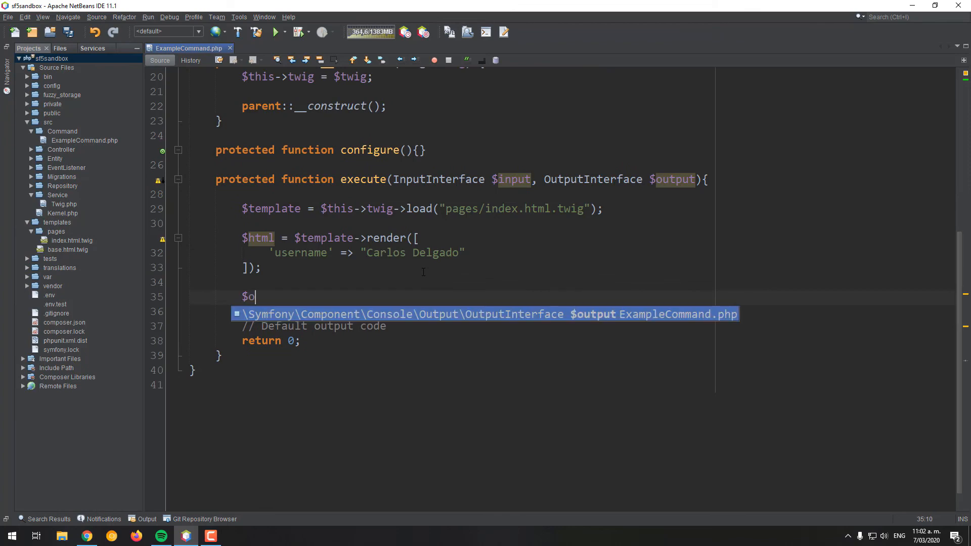
text(utput->)
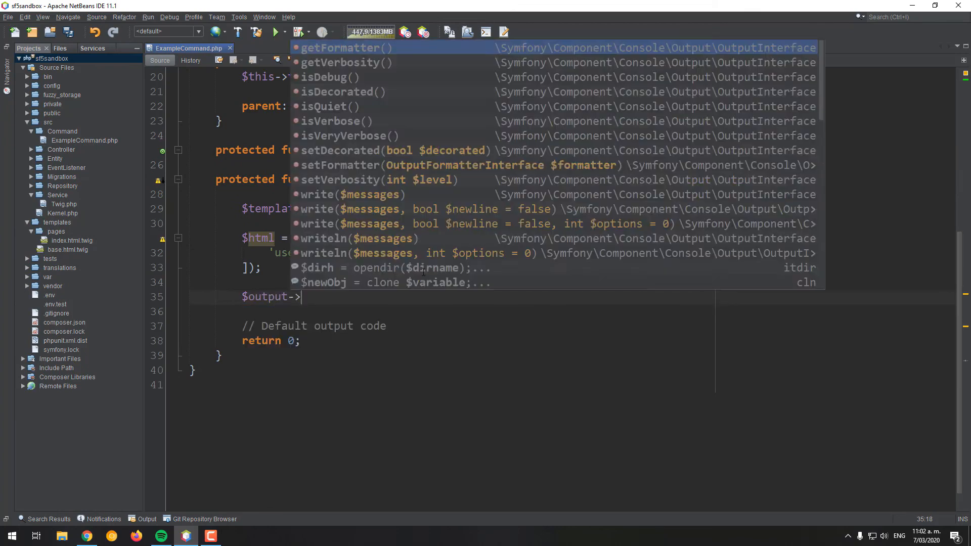
text(writeln()
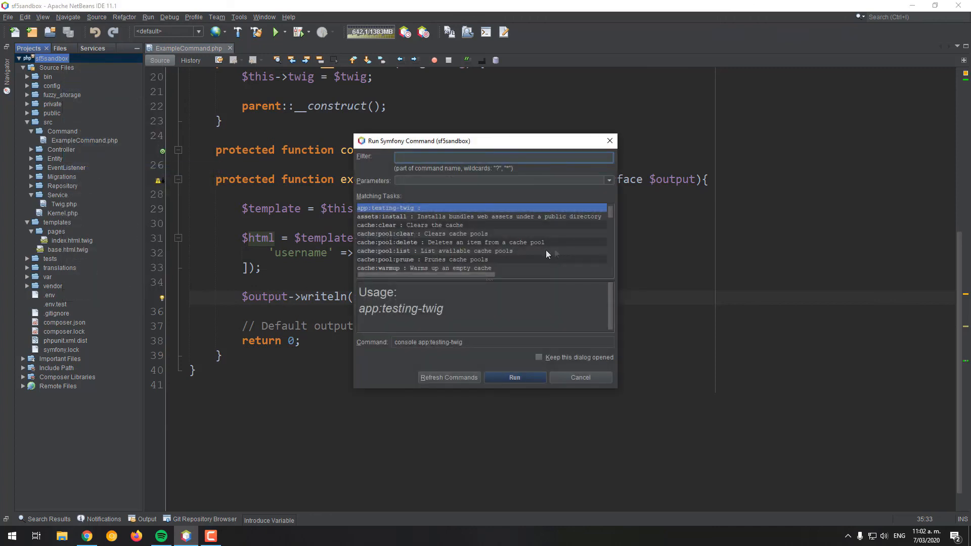
- Run app:testing-twig to print the rendered HTML, then open index.html.twig and select base.html.twig
click(514, 377)
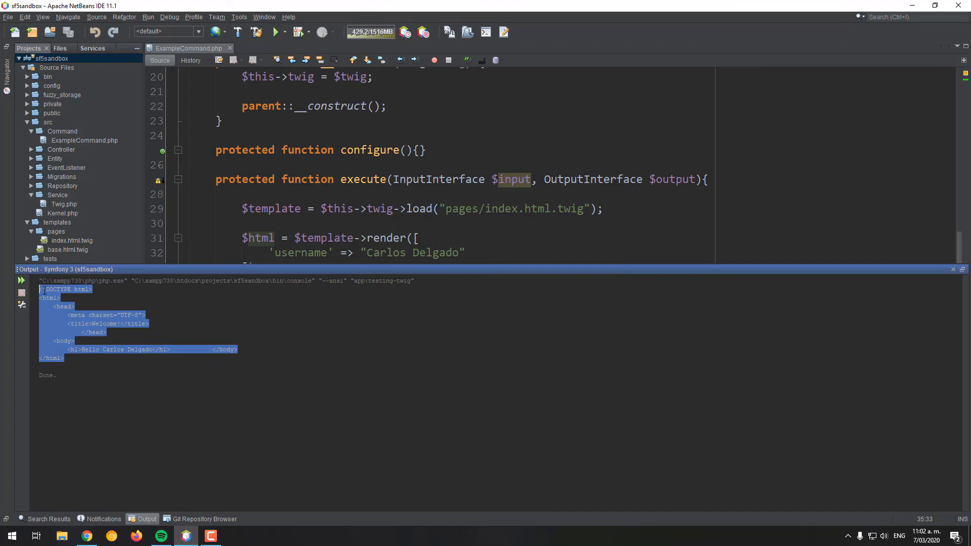
double_click(72, 240)
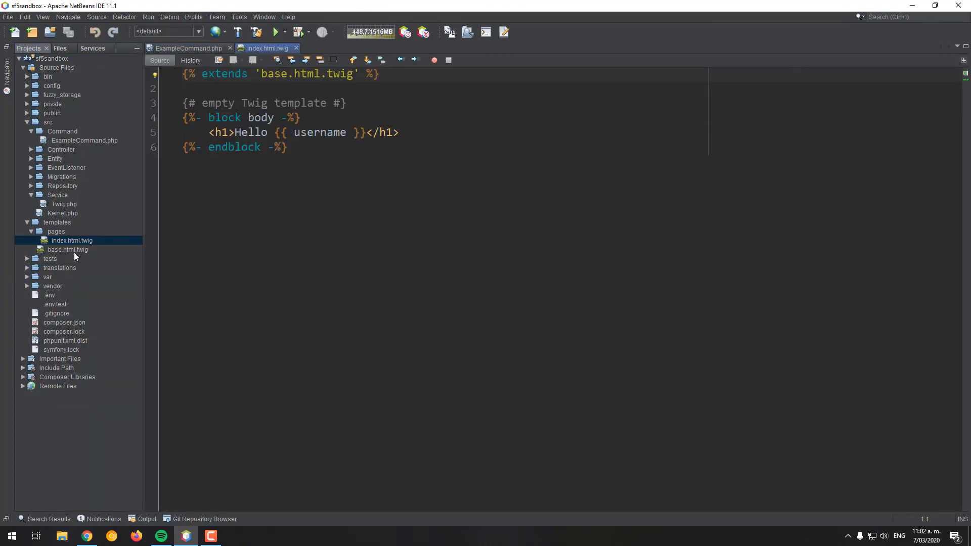
click(68, 249)
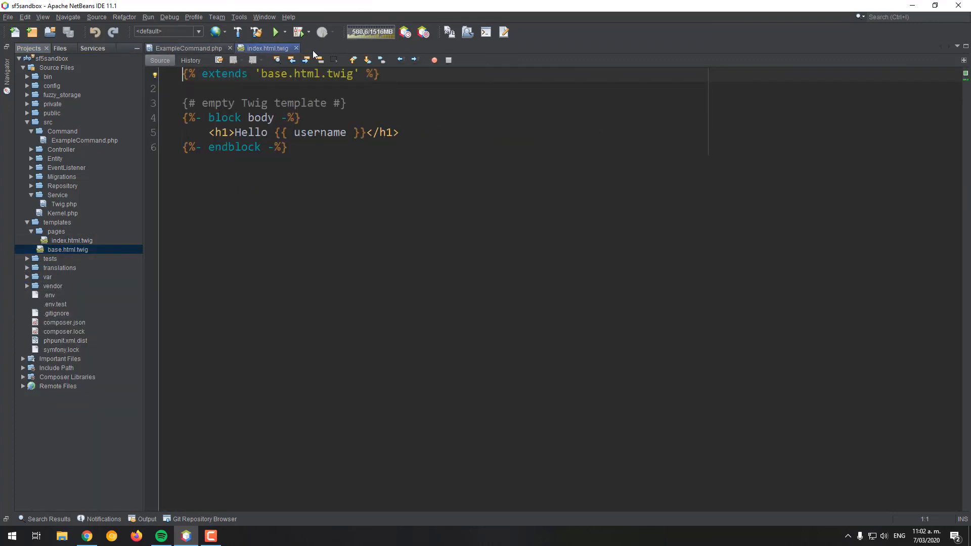